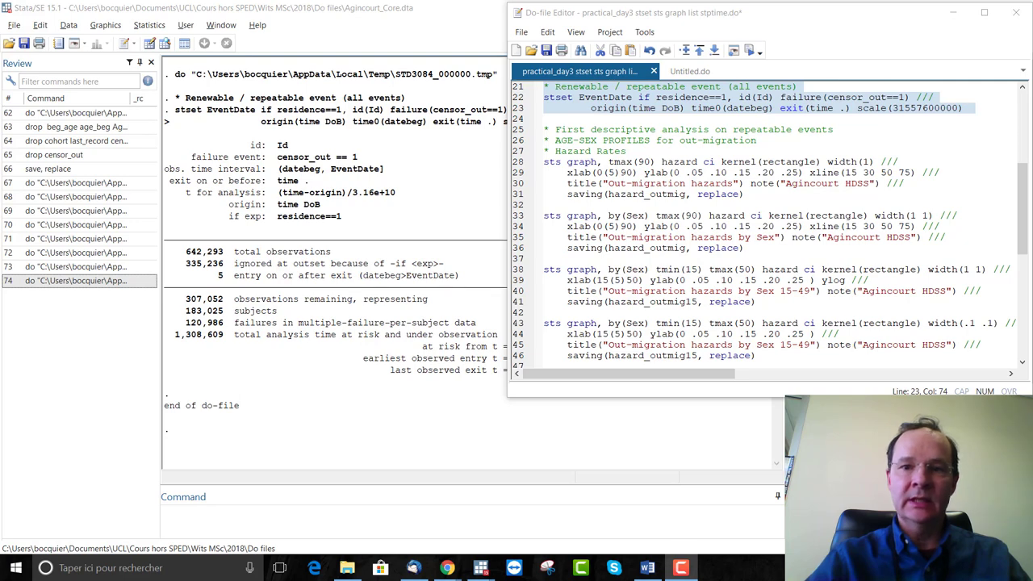
{"action": "mouse_move", "coordinate": [968, 299]}
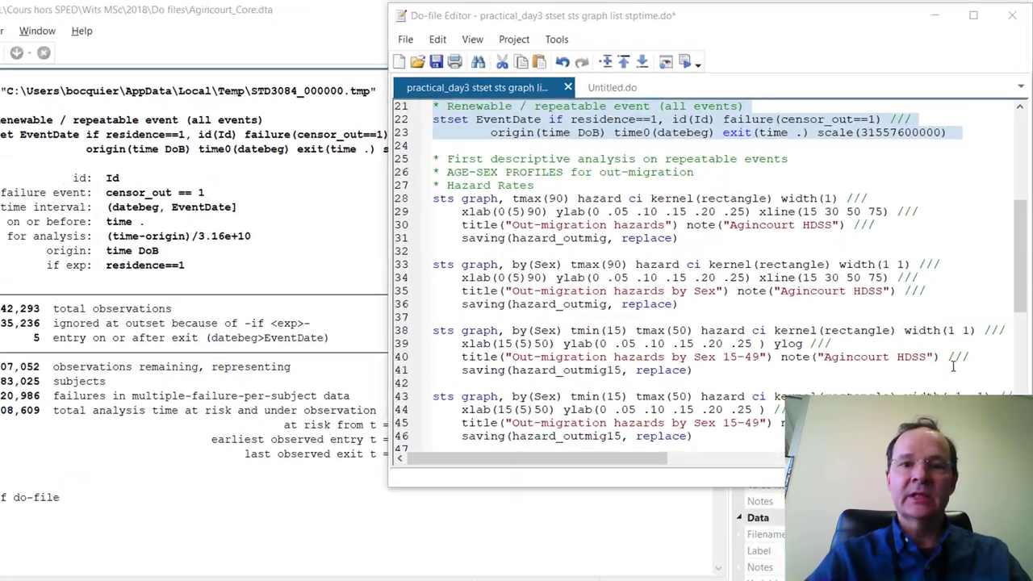
Select lines 28–31 holding the overall out-migration sts graph hazard command.
{"action": "left_click", "coordinate": [973, 15]}
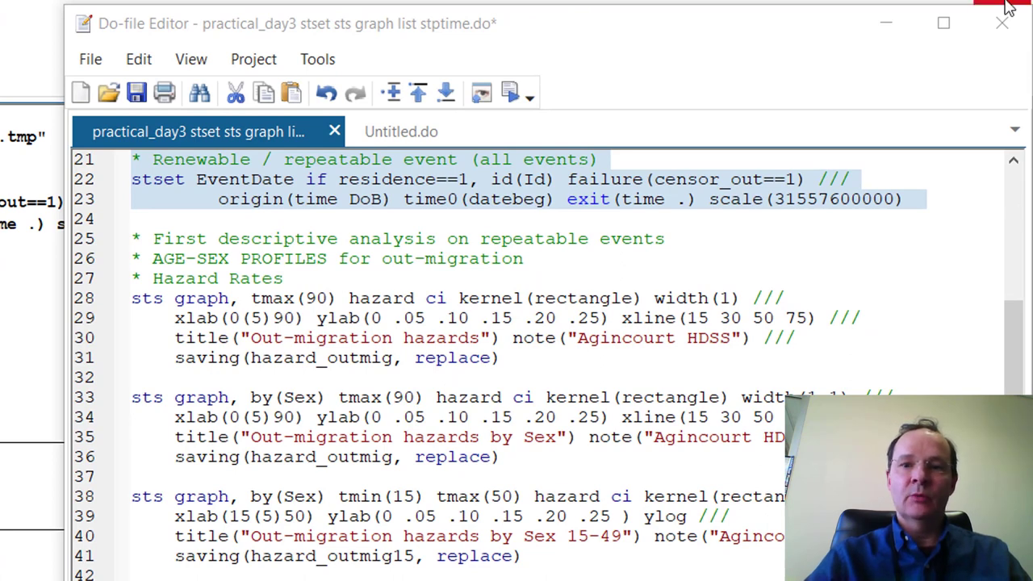
{"action": "mouse_move", "coordinate": [696, 91]}
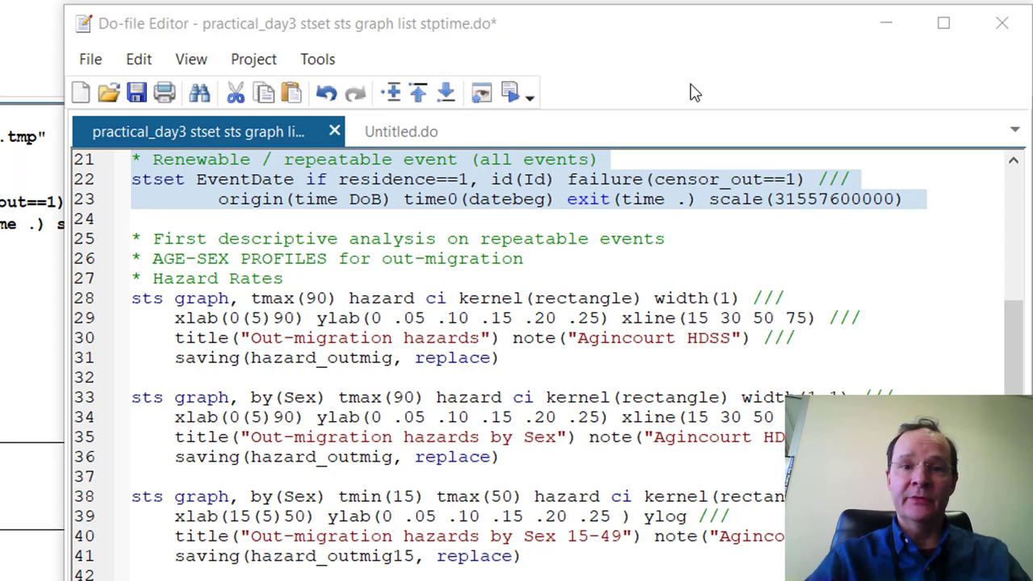
{"action": "mouse_move", "coordinate": [77, 311]}
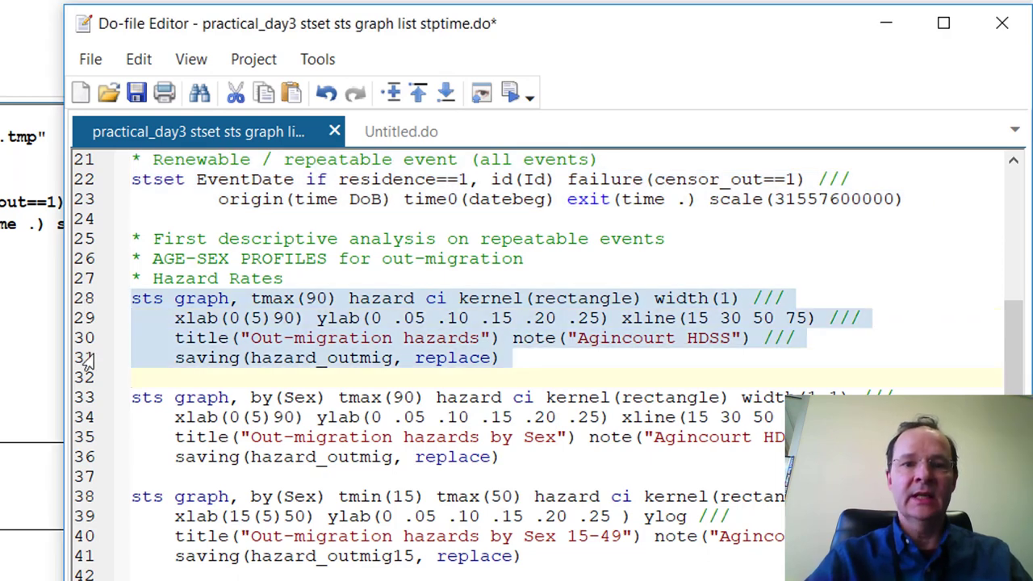
{"action": "left_click", "coordinate": [230, 298]}
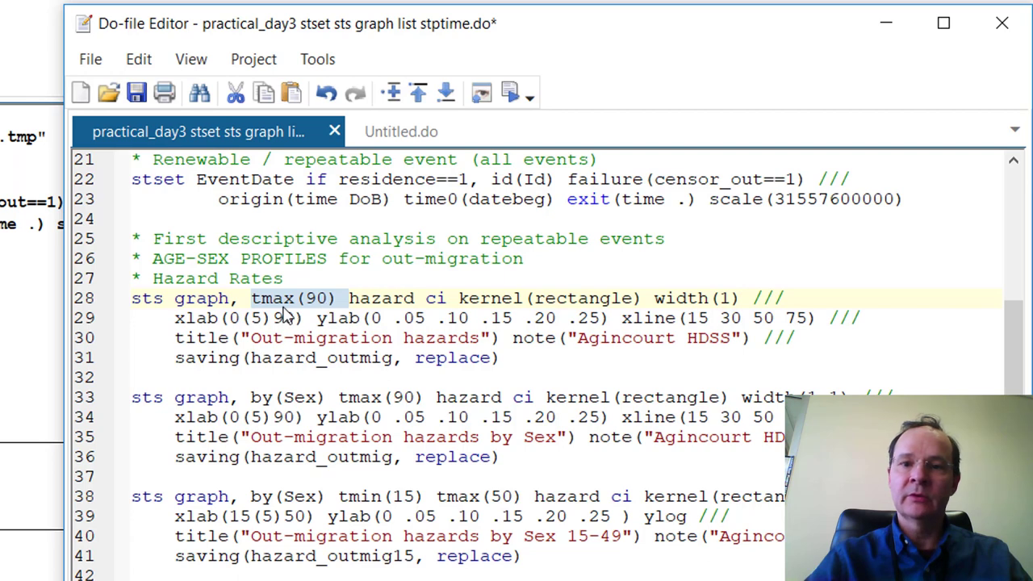
{"action": "mouse_move", "coordinate": [319, 315]}
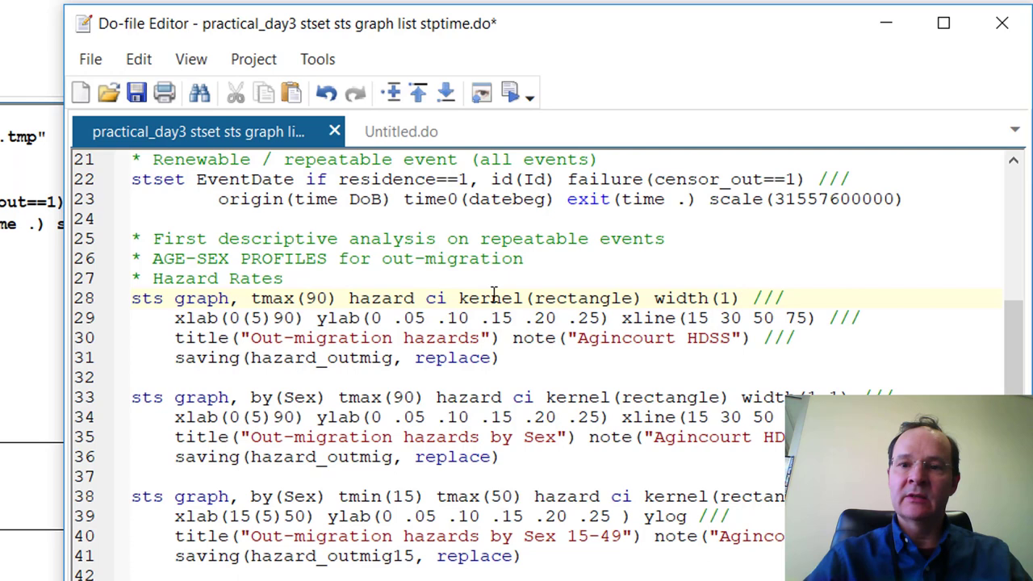
{"action": "double_click", "coordinate": [549, 298]}
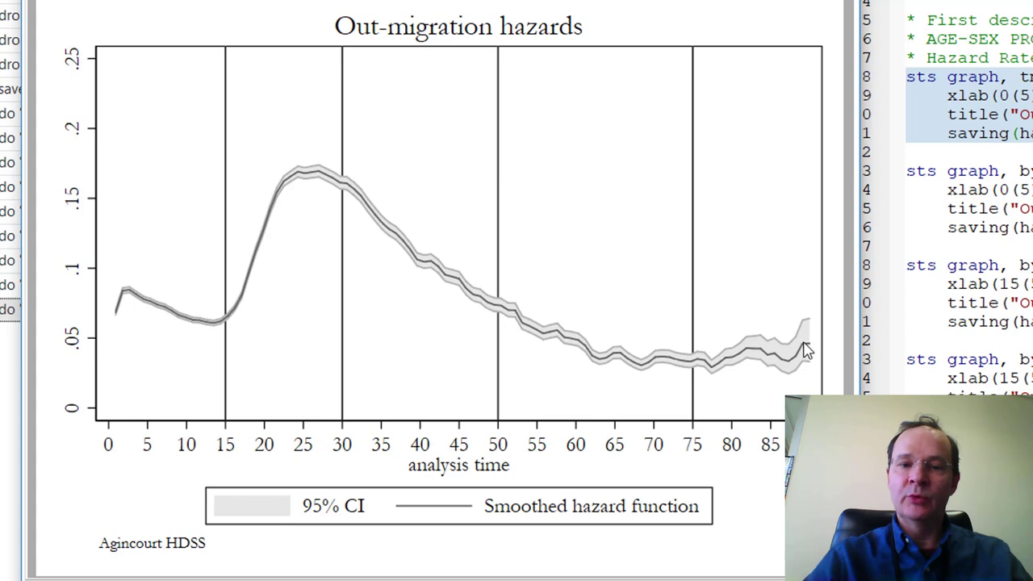
{"action": "mouse_move", "coordinate": [822, 349]}
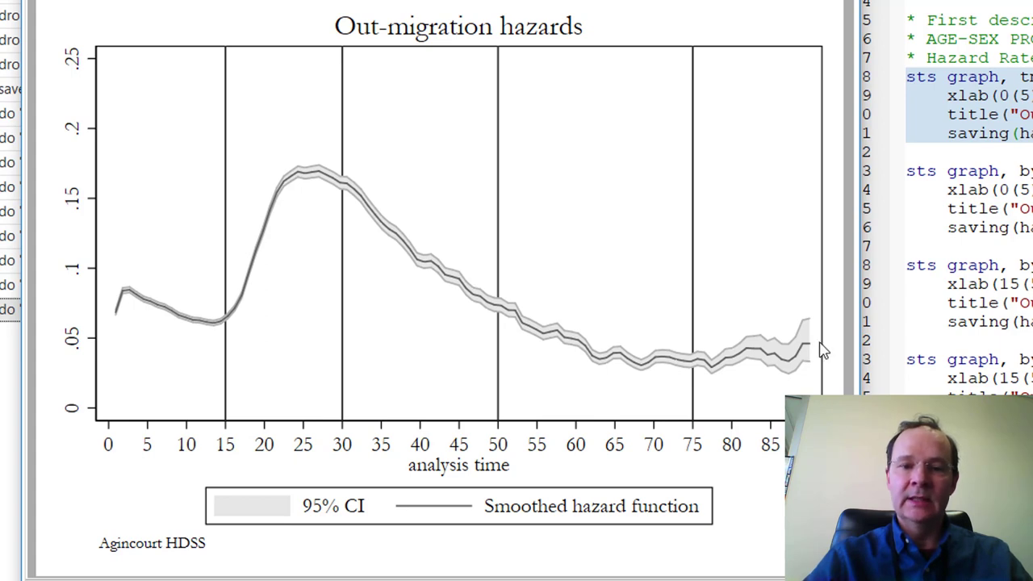
{"action": "mouse_move", "coordinate": [816, 339]}
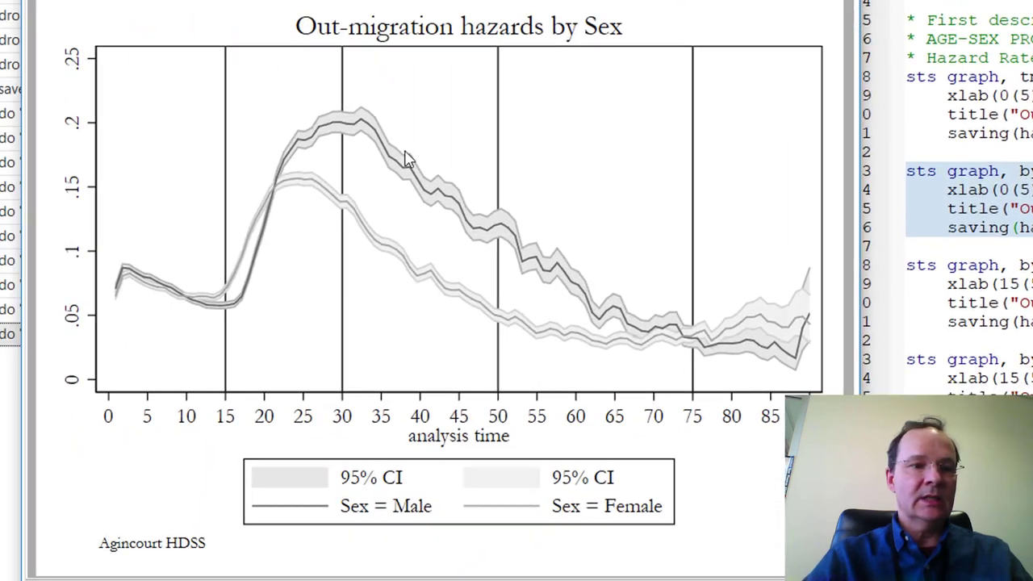
{"action": "mouse_move", "coordinate": [185, 303]}
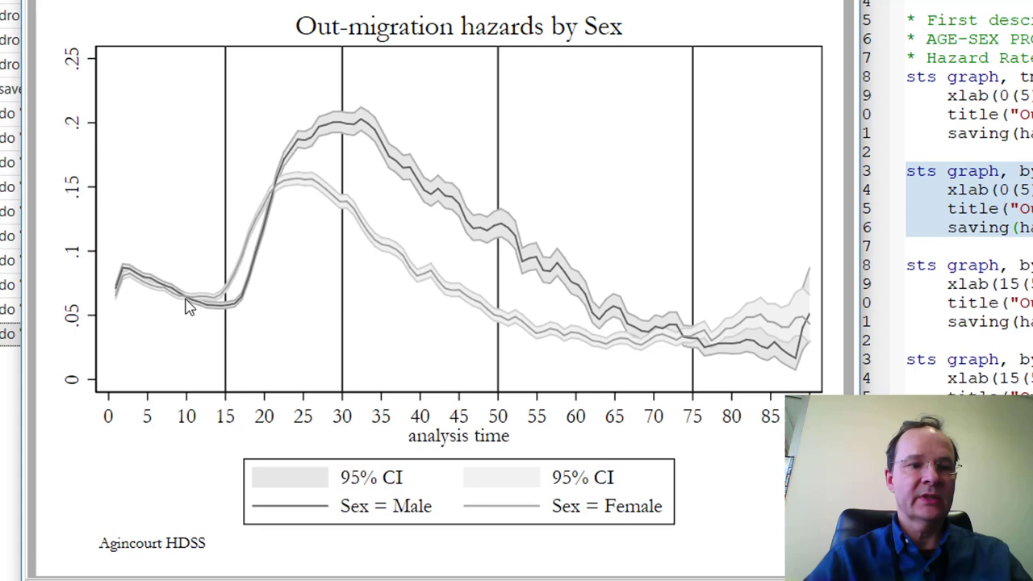
{"action": "mouse_move", "coordinate": [200, 307]}
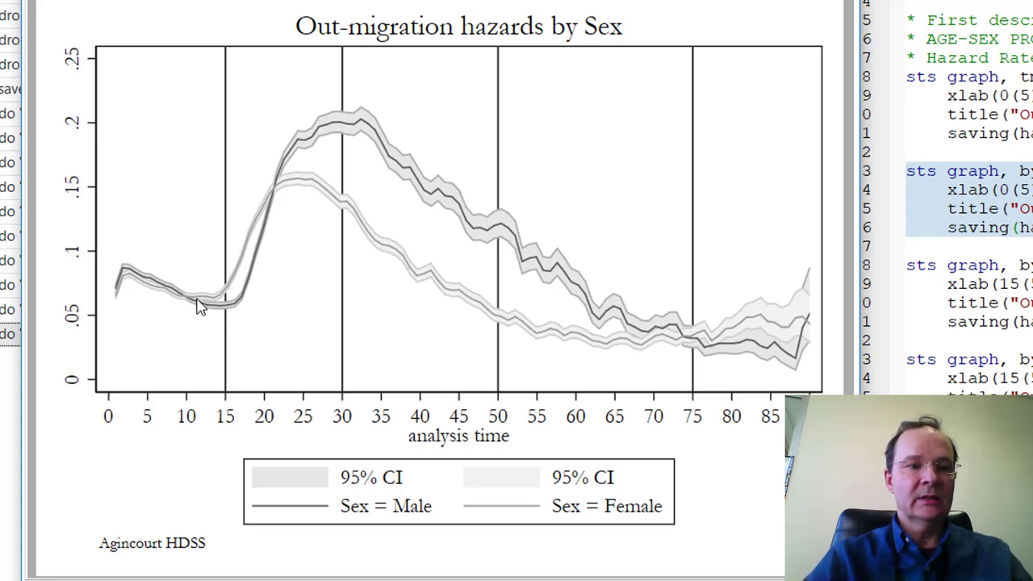
{"action": "mouse_move", "coordinate": [224, 293]}
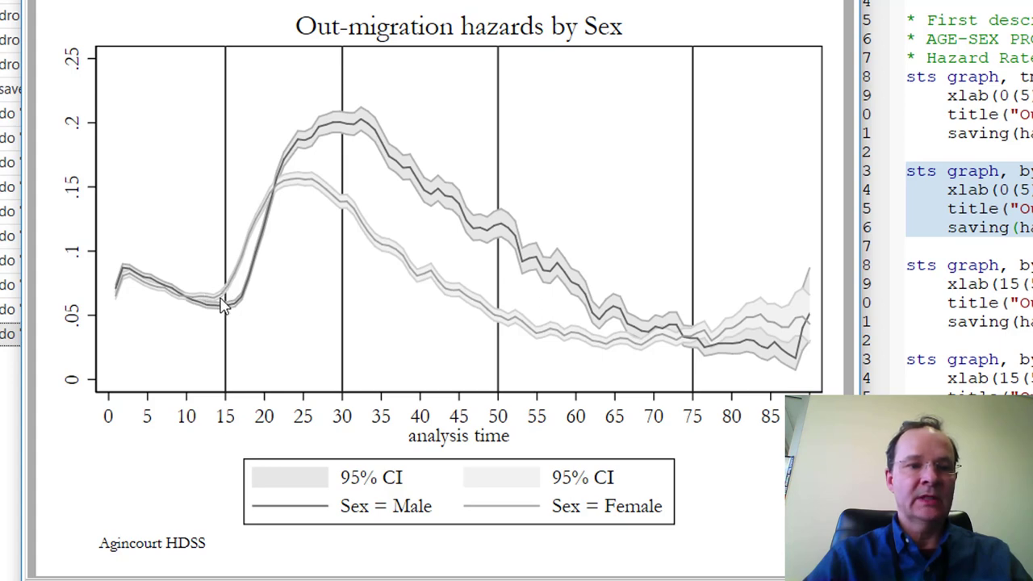
{"action": "mouse_move", "coordinate": [274, 197]}
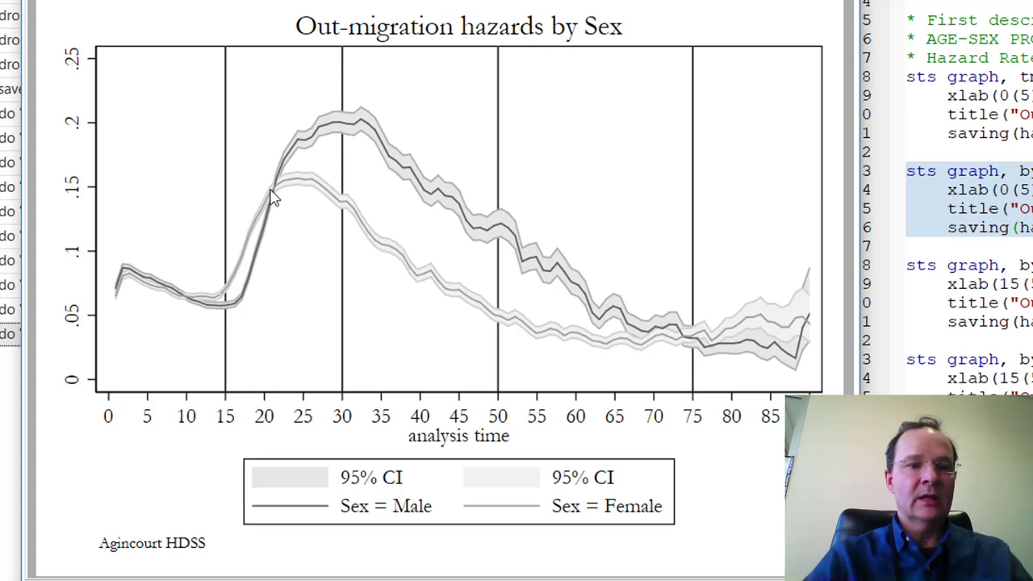
{"action": "mouse_move", "coordinate": [280, 189]}
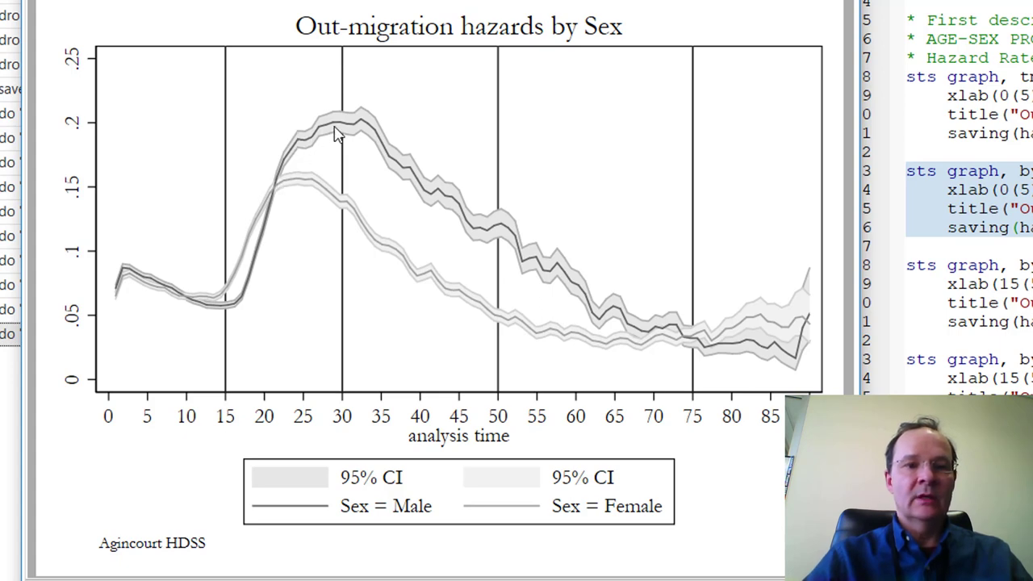
{"action": "mouse_move", "coordinate": [394, 172]}
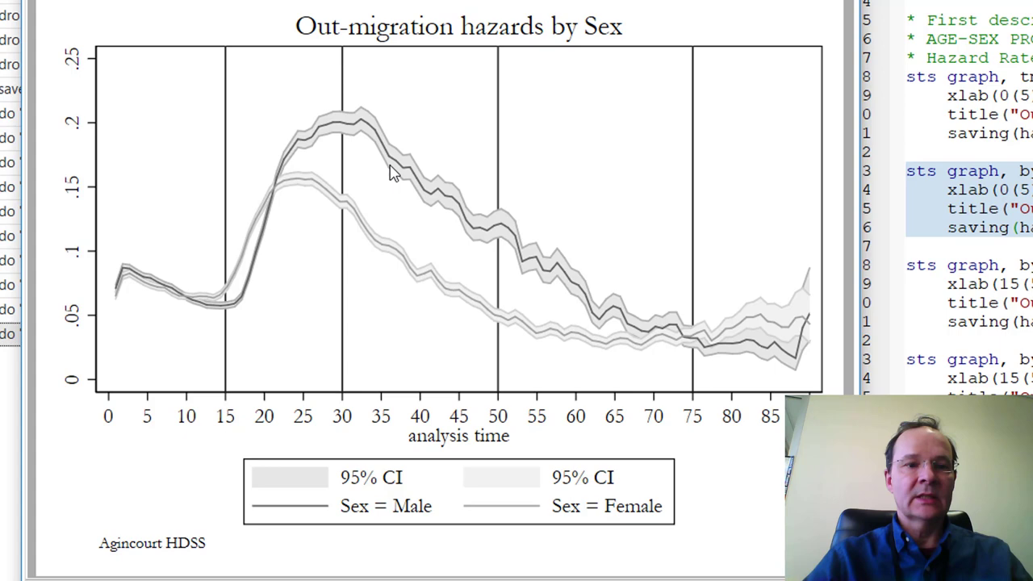
{"action": "mouse_move", "coordinate": [571, 293]}
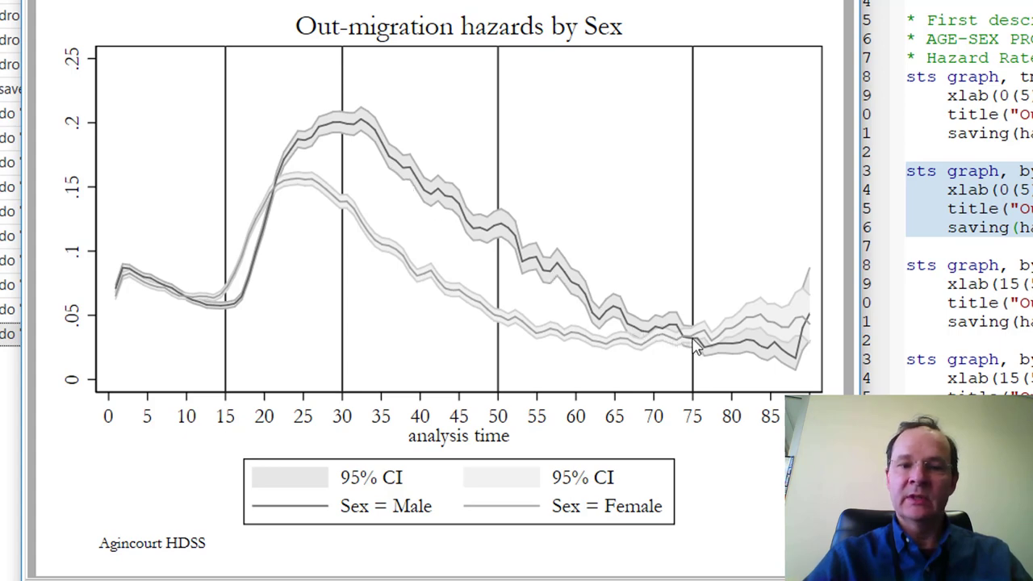
{"action": "mouse_move", "coordinate": [721, 343]}
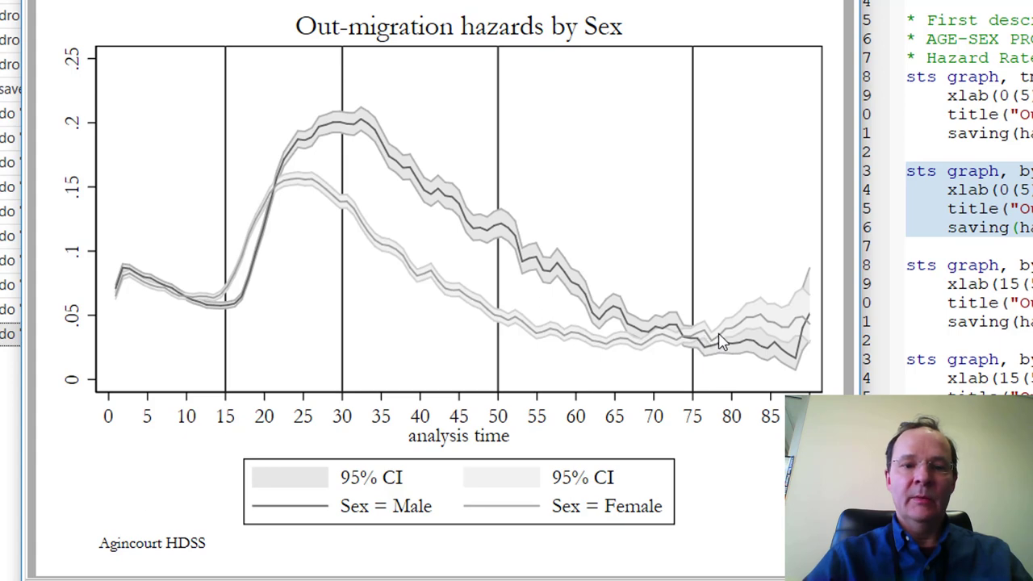
{"action": "mouse_move", "coordinate": [809, 320]}
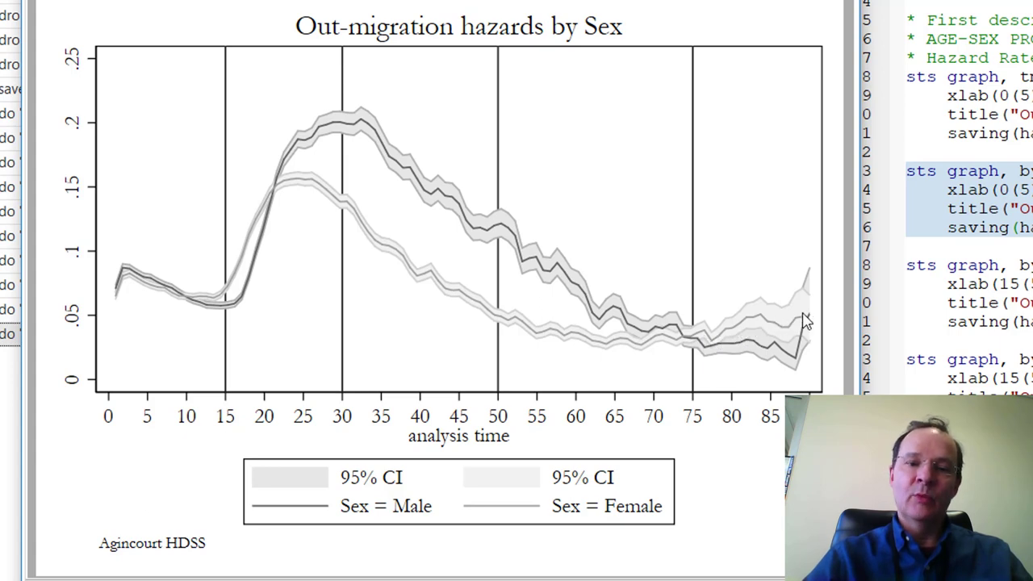
{"action": "mouse_move", "coordinate": [775, 351]}
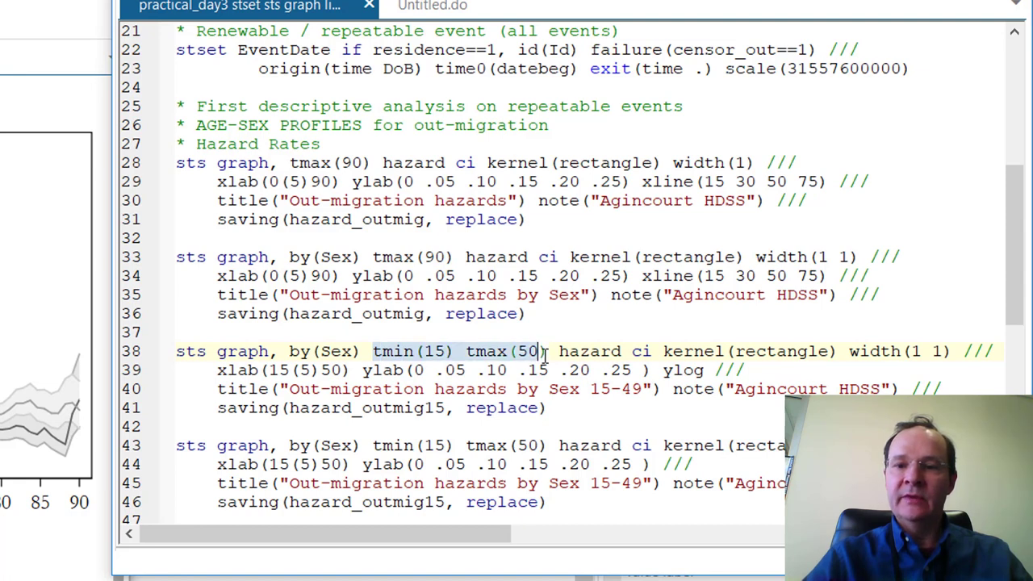
{"action": "mouse_move", "coordinate": [145, 364]}
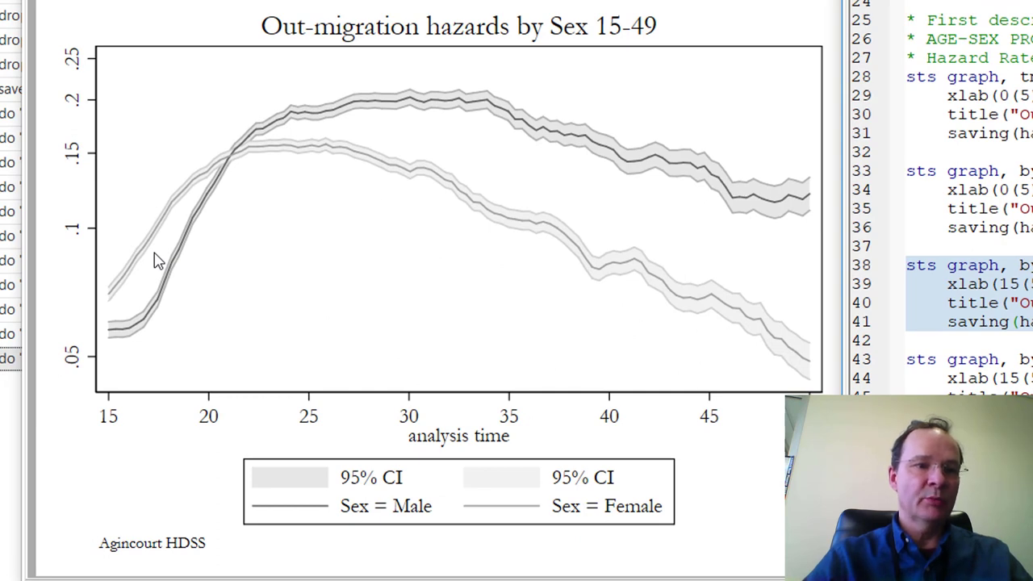
{"action": "mouse_move", "coordinate": [802, 201]}
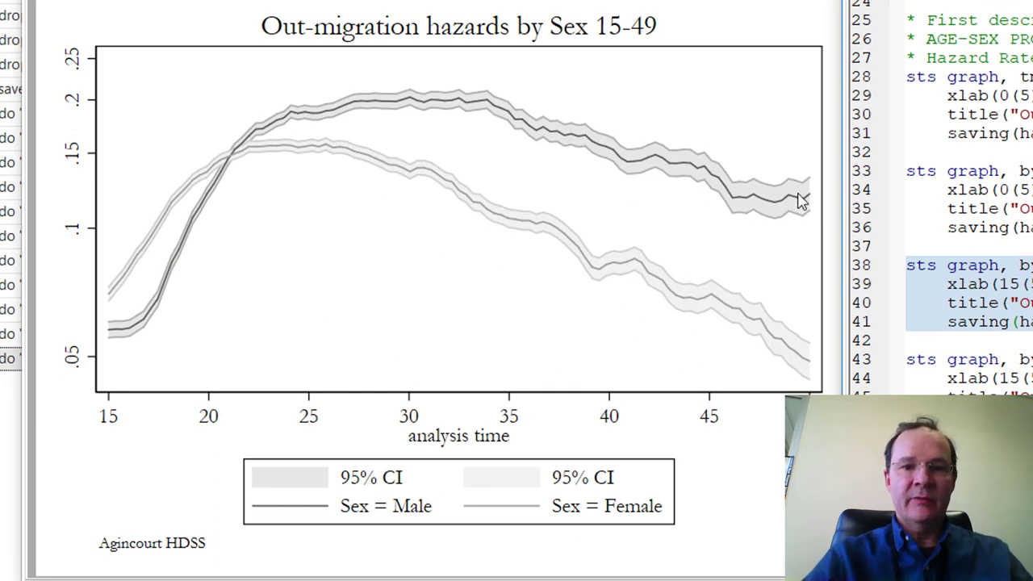
{"action": "mouse_move", "coordinate": [810, 378]}
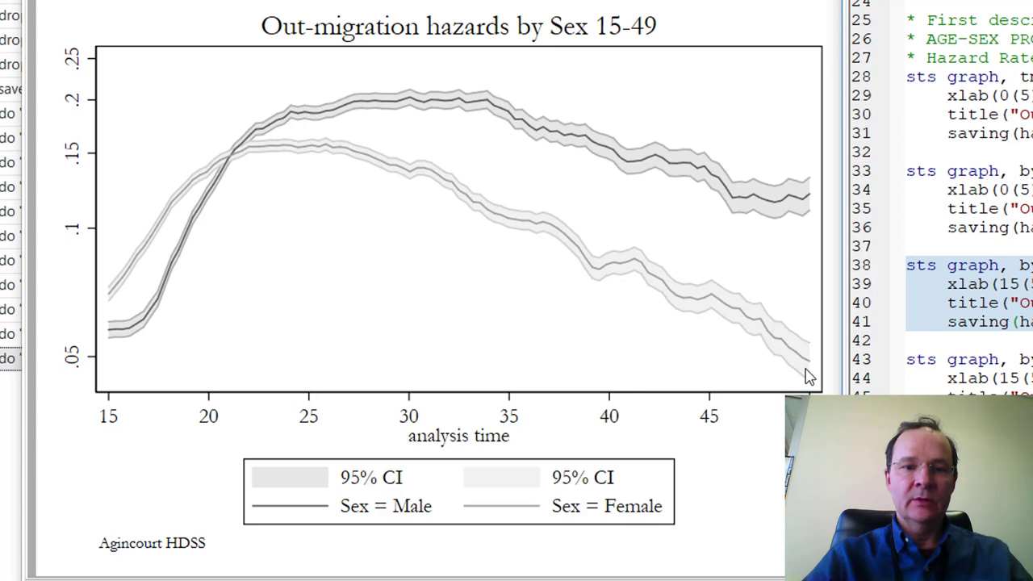
{"action": "mouse_move", "coordinate": [787, 253]}
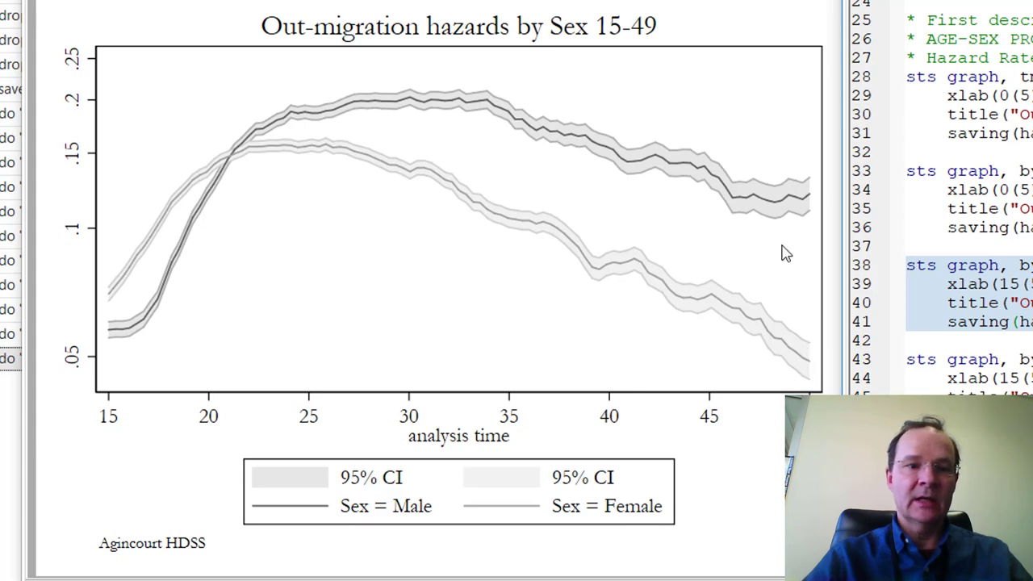
{"action": "mouse_move", "coordinate": [805, 202]}
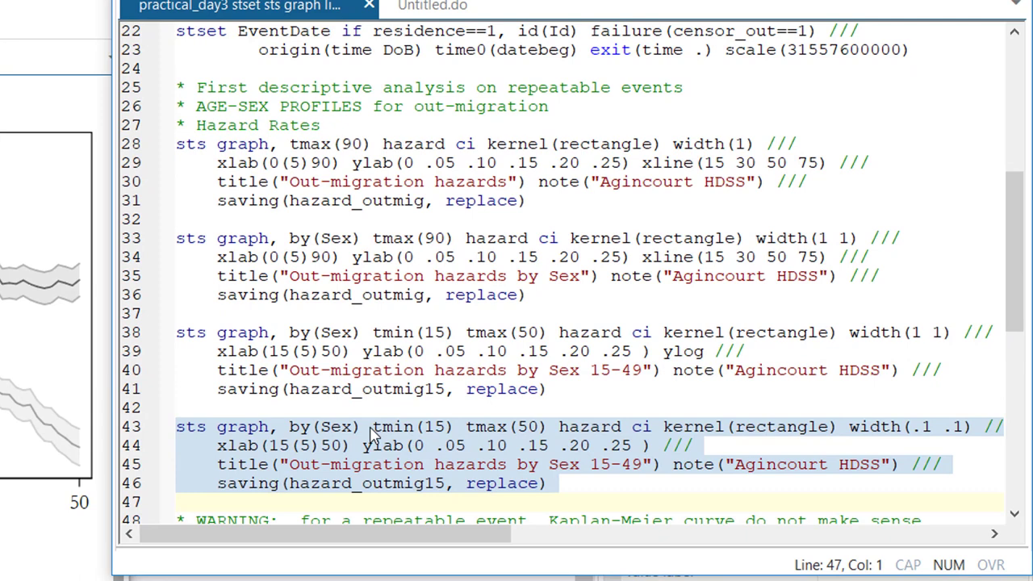
{"action": "mouse_move", "coordinate": [645, 443]}
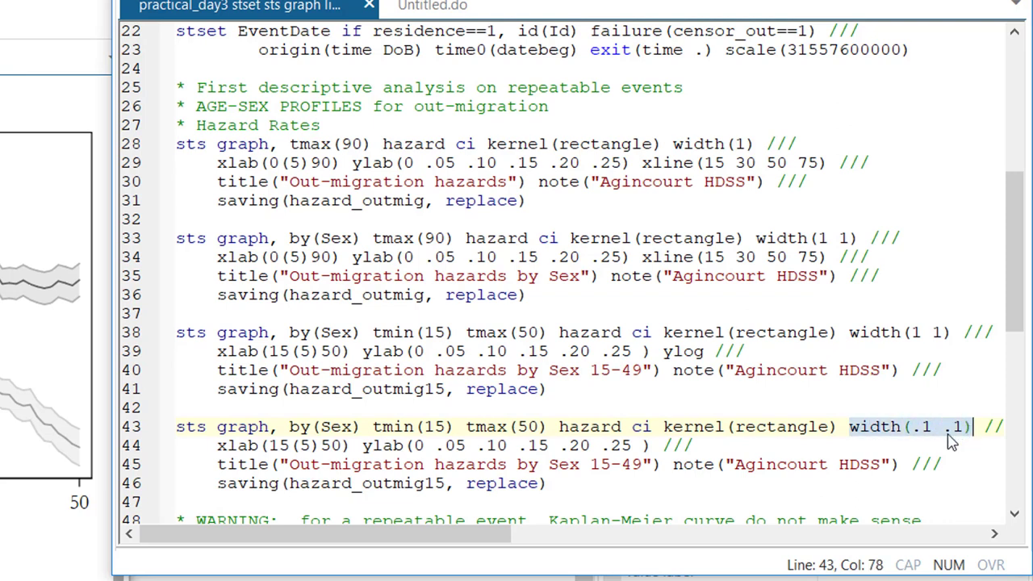
{"action": "mouse_move", "coordinate": [937, 438]}
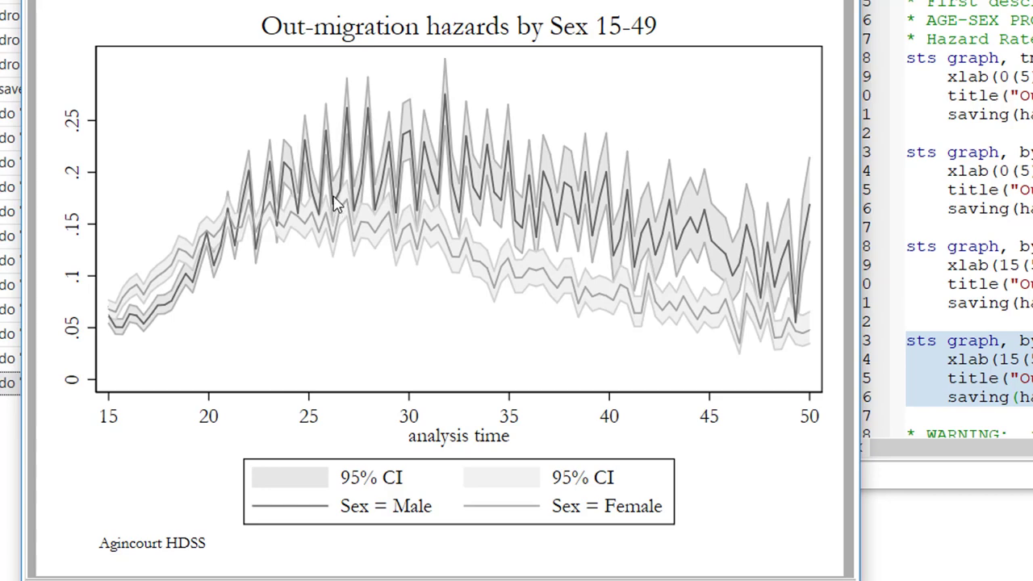
{"action": "mouse_move", "coordinate": [360, 196]}
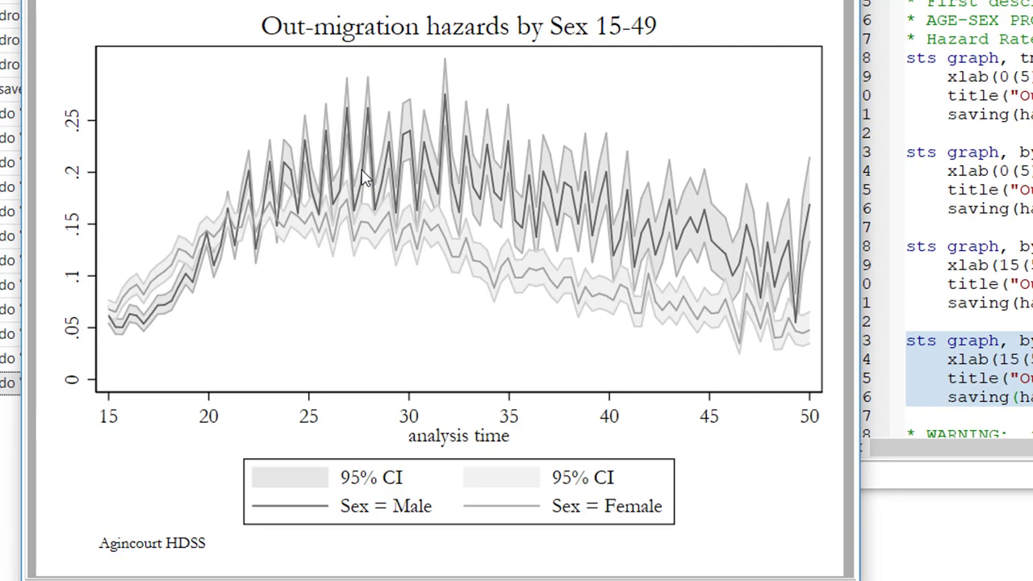
{"action": "mouse_move", "coordinate": [365, 105]}
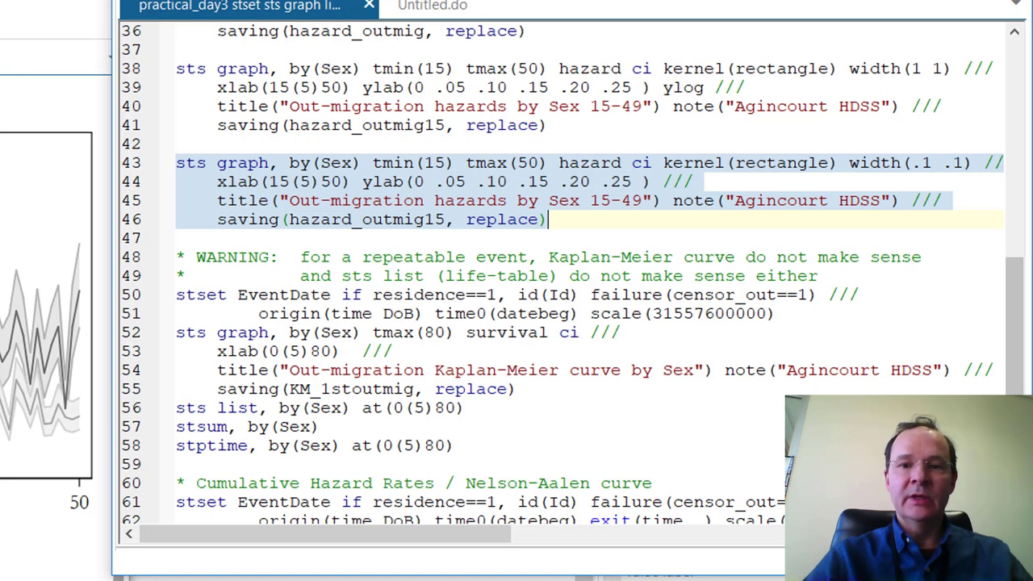
{"action": "mouse_move", "coordinate": [463, 363]}
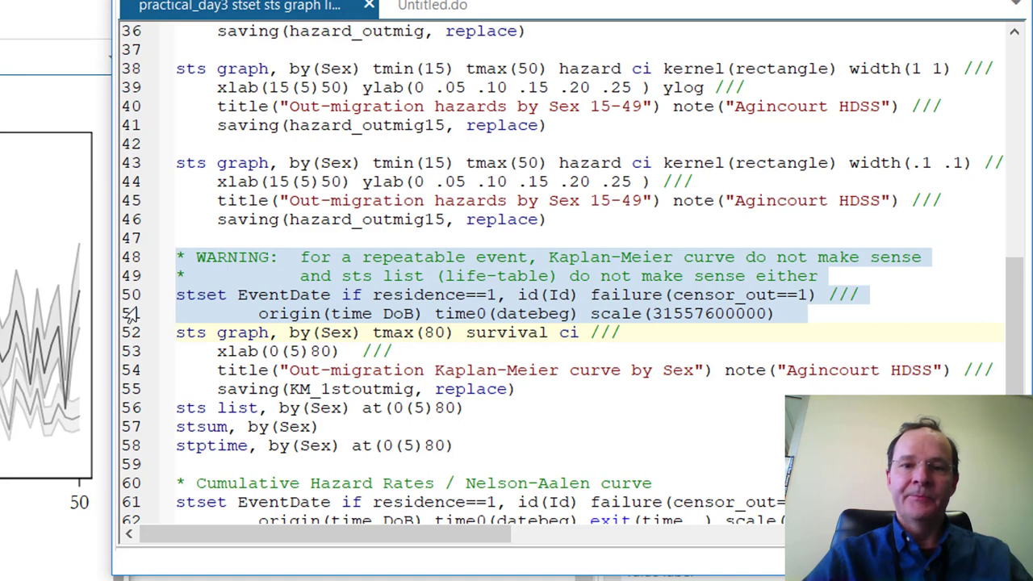
{"action": "left_click", "coordinate": [795, 314]}
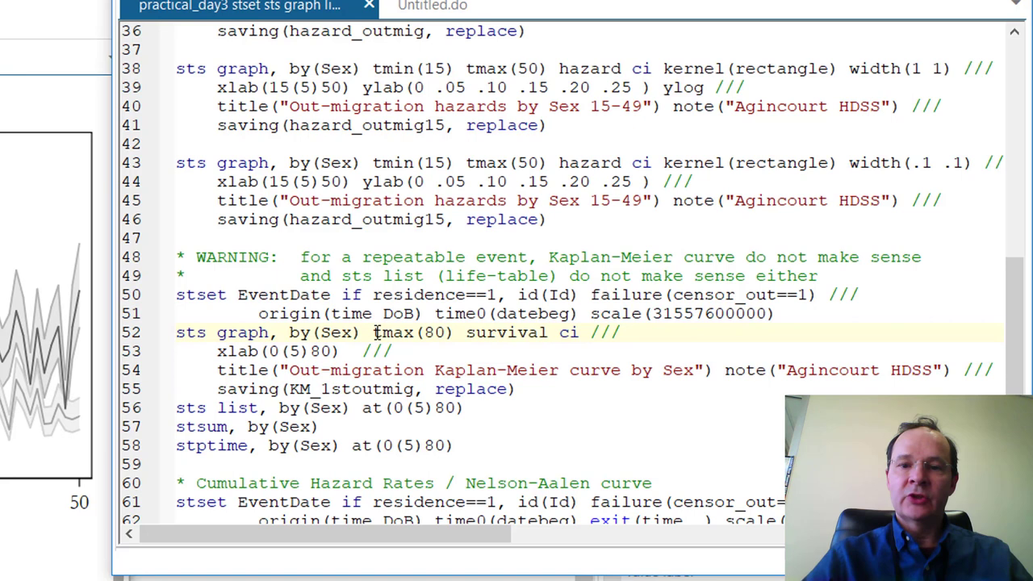
{"action": "double_click", "coordinate": [412, 333]}
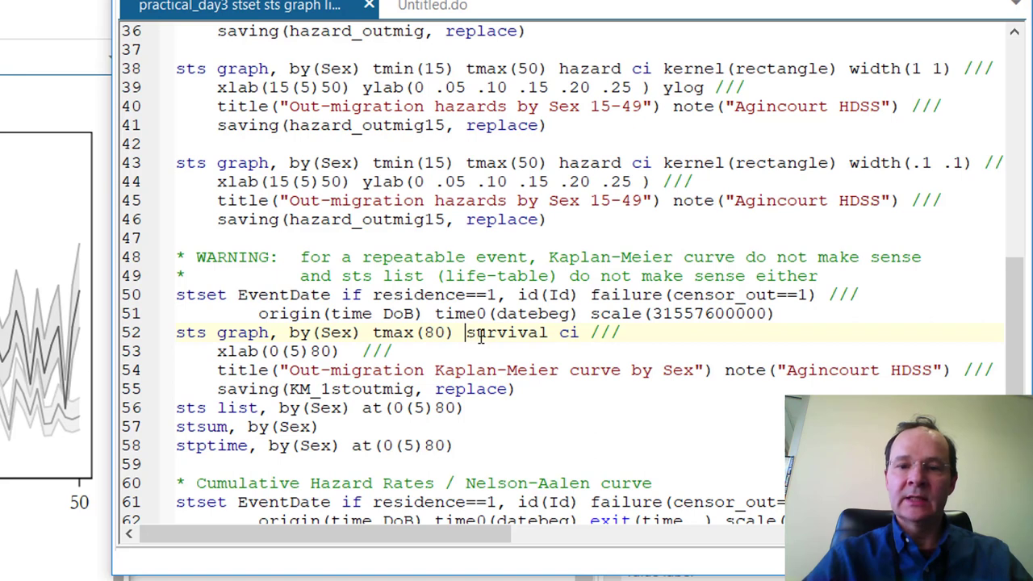
{"action": "double_click", "coordinate": [506, 333]}
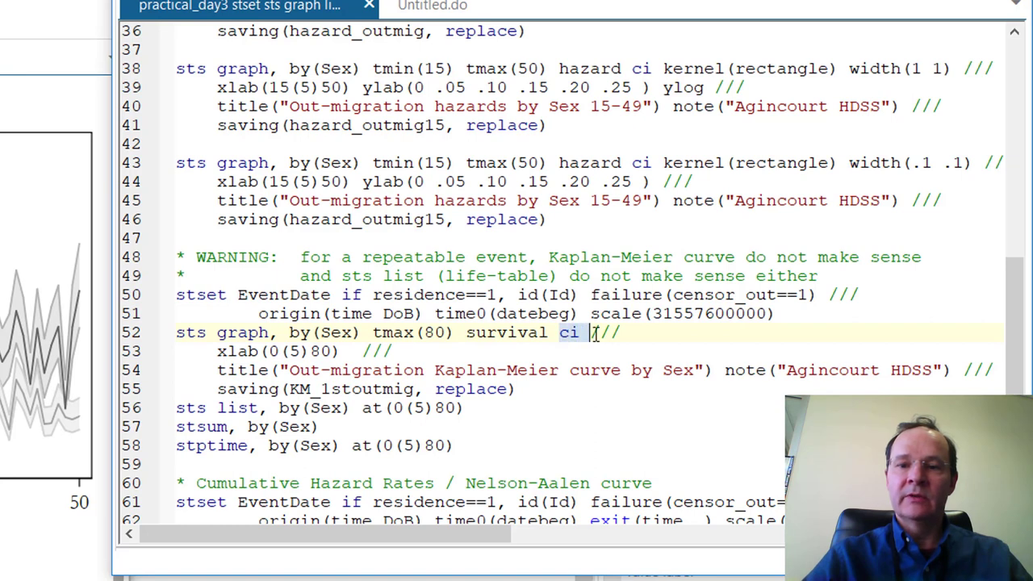
{"action": "mouse_move", "coordinate": [161, 367]}
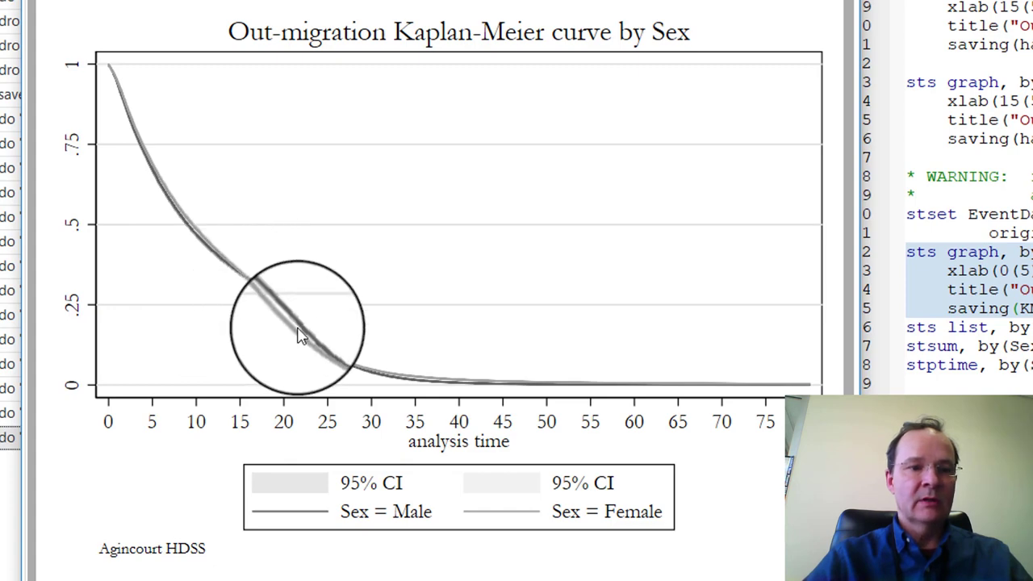
Select the by-sex sts graph block on lines 52–55 of the do-file.
{"action": "left_click_drag", "start_coordinate": [299, 327], "coordinate": [335, 359]}
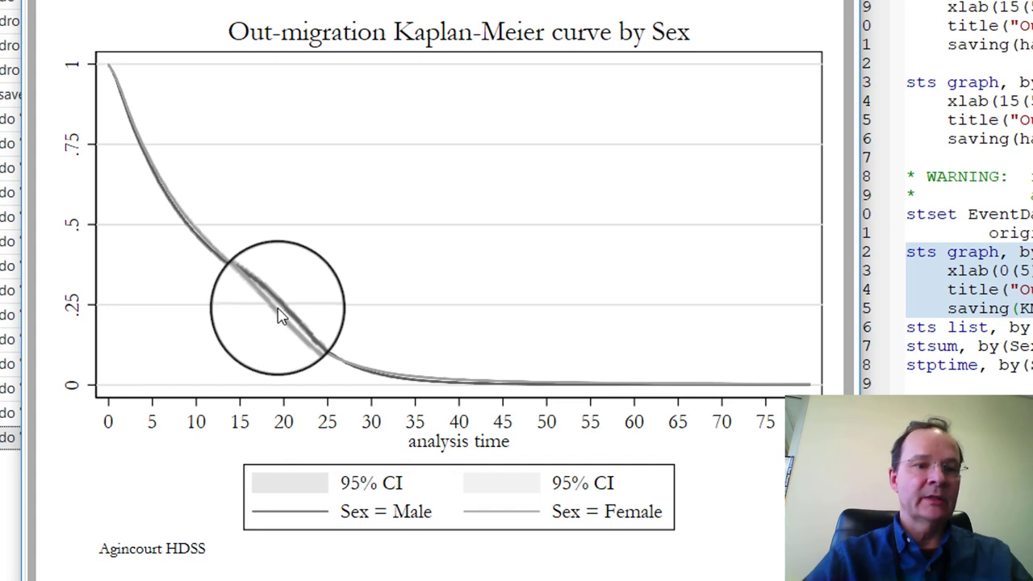
{"action": "mouse_move", "coordinate": [460, 383]}
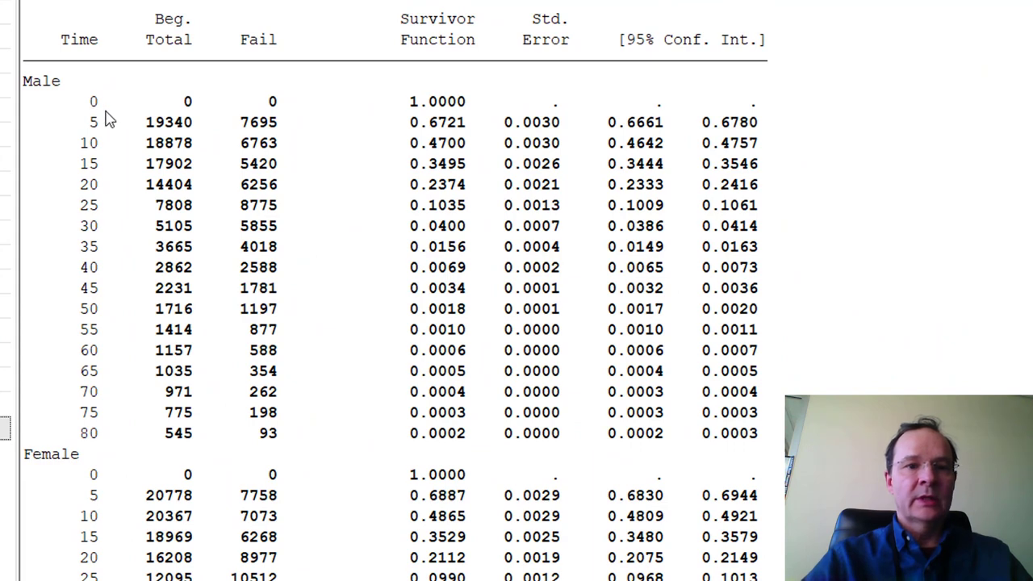
{"action": "mouse_move", "coordinate": [425, 103]}
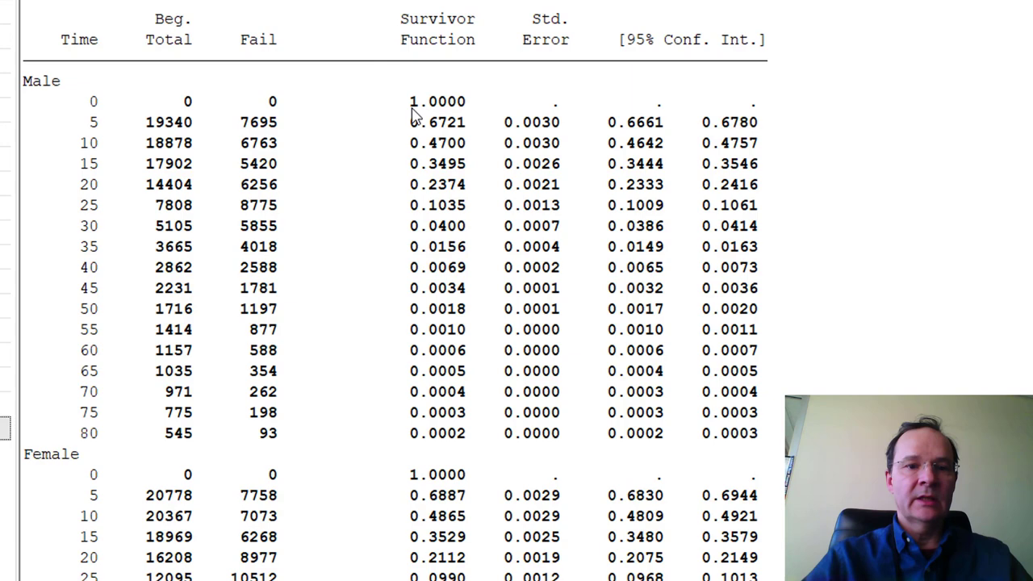
{"action": "mouse_move", "coordinate": [424, 399]}
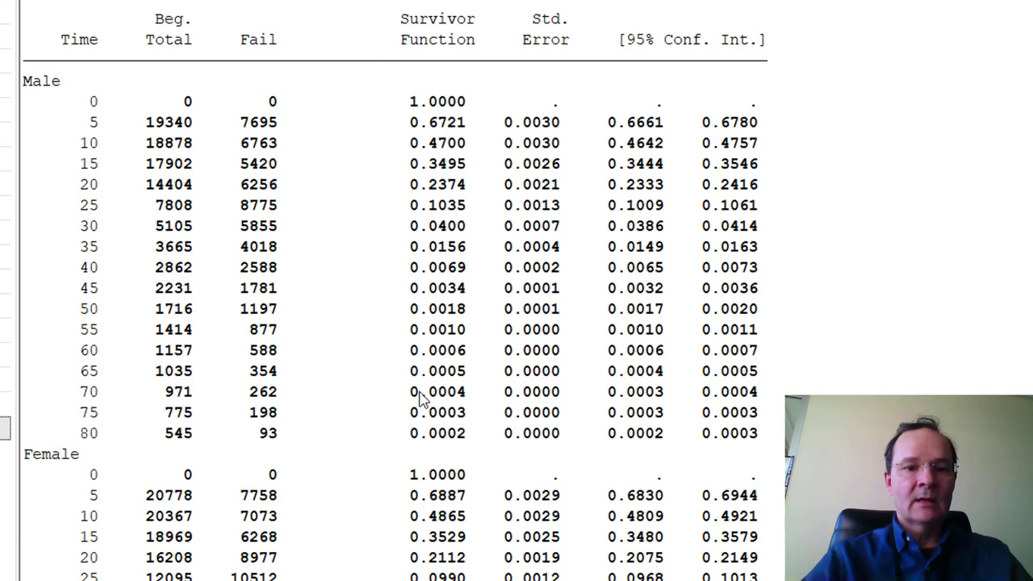
{"action": "mouse_move", "coordinate": [463, 444]}
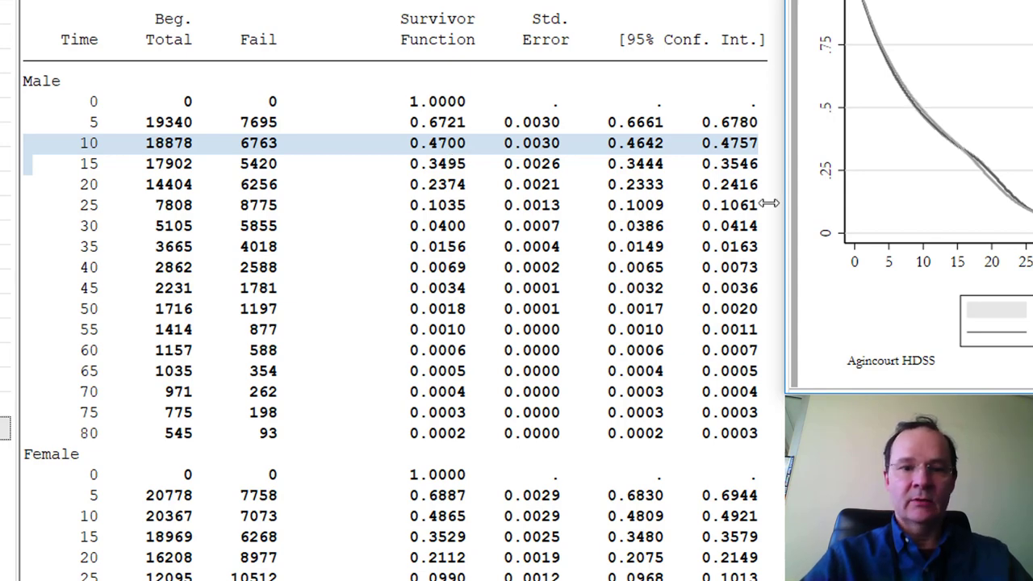
{"action": "mouse_move", "coordinate": [42, 235]}
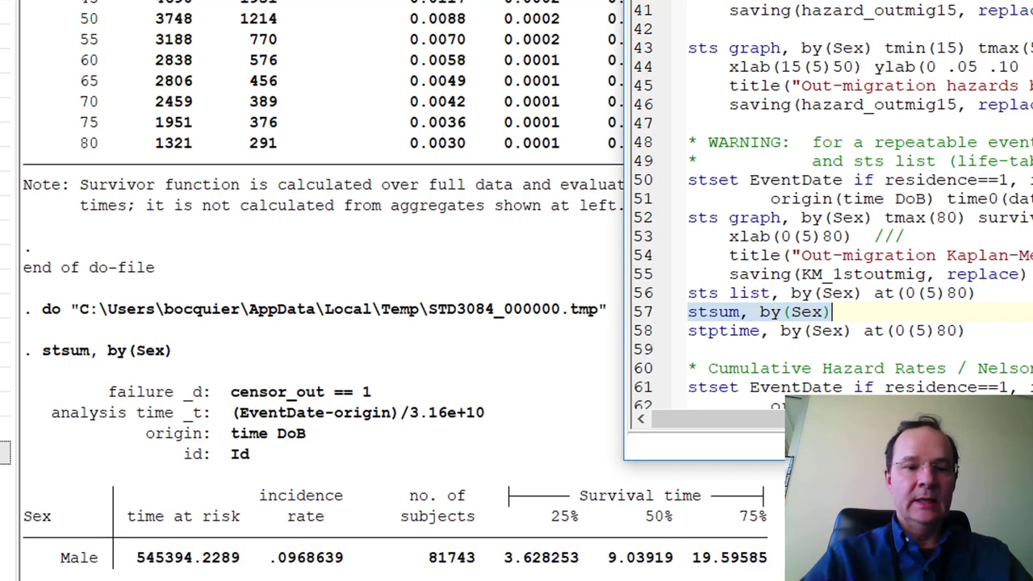
Highlight the female median and a 75% survival time in the stsum output.
{"action": "scroll", "scroll_direction": "down", "scroll_amount": 3}
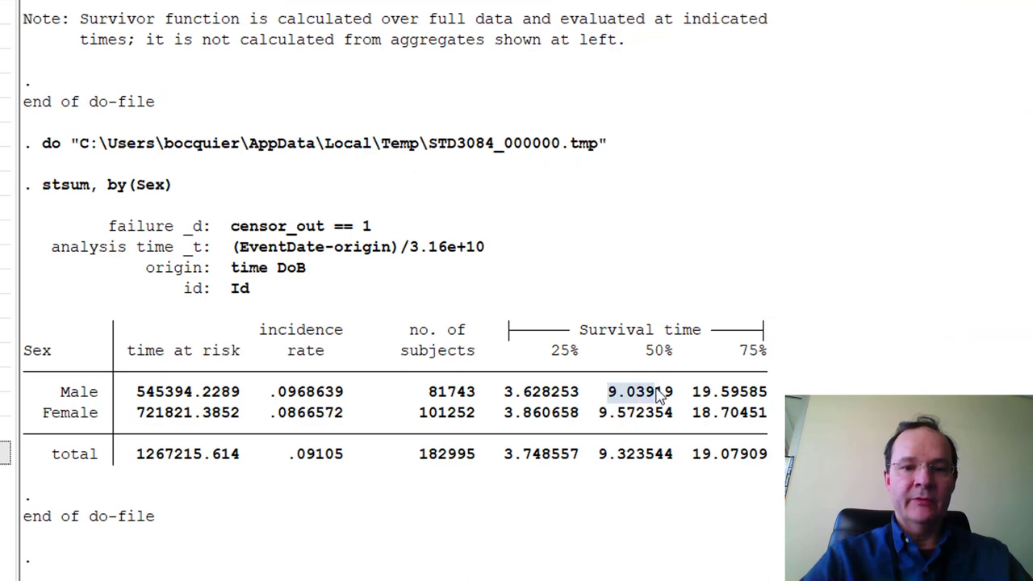
{"action": "mouse_move", "coordinate": [682, 394]}
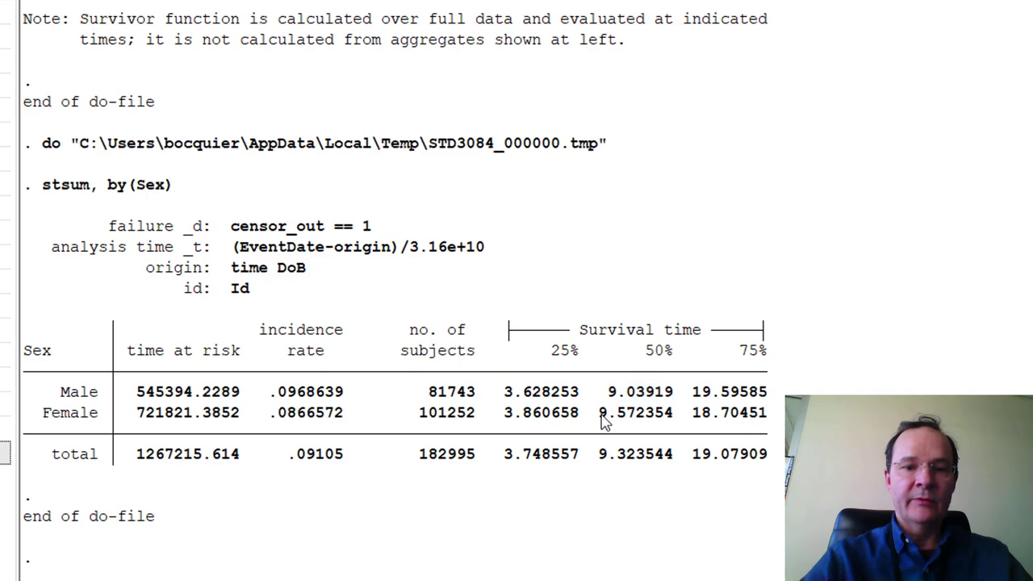
{"action": "double_click", "coordinate": [635, 413]}
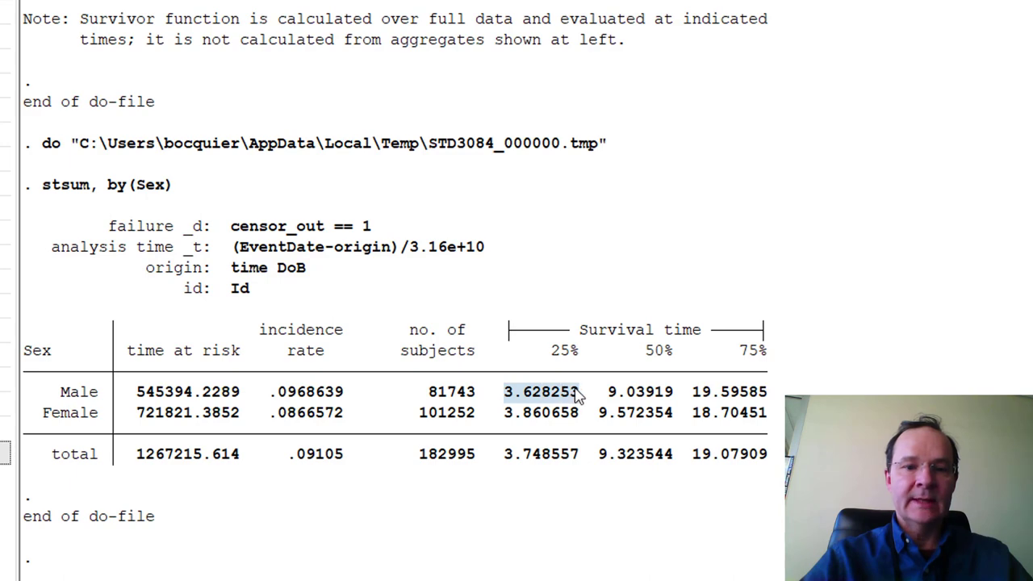
{"action": "mouse_move", "coordinate": [529, 416]}
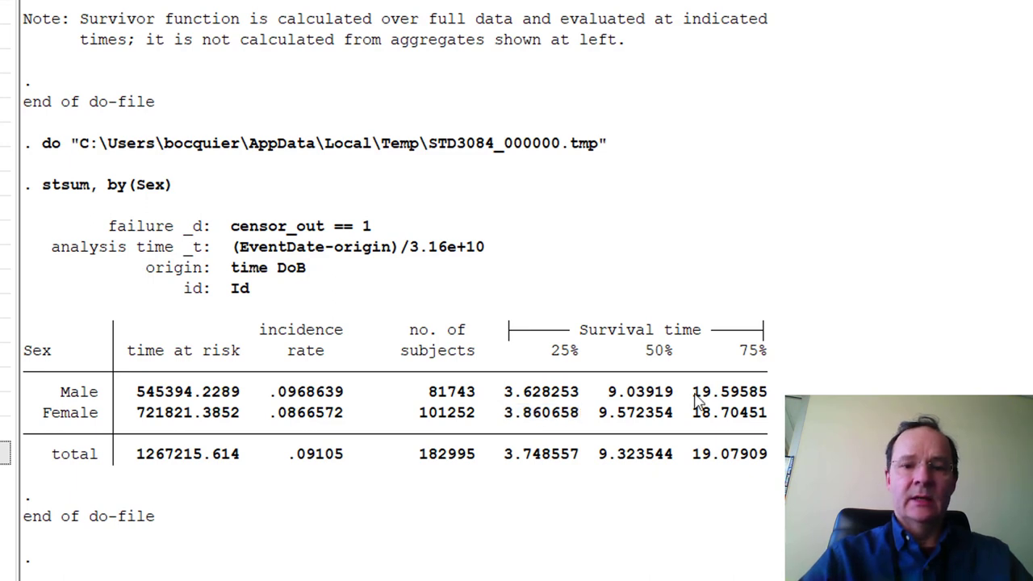
{"action": "double_click", "coordinate": [729, 391]}
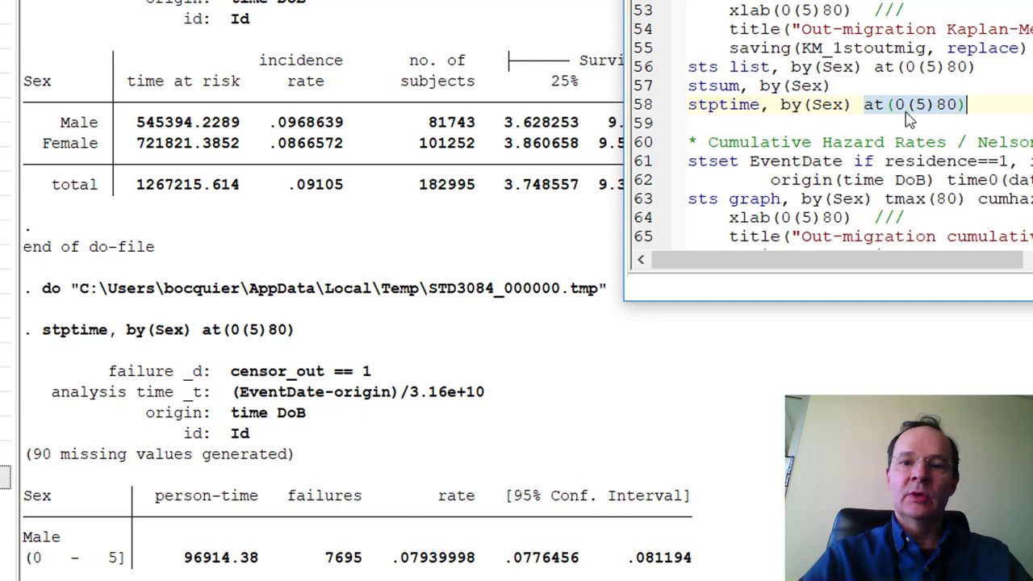
{"action": "mouse_move", "coordinate": [912, 119]}
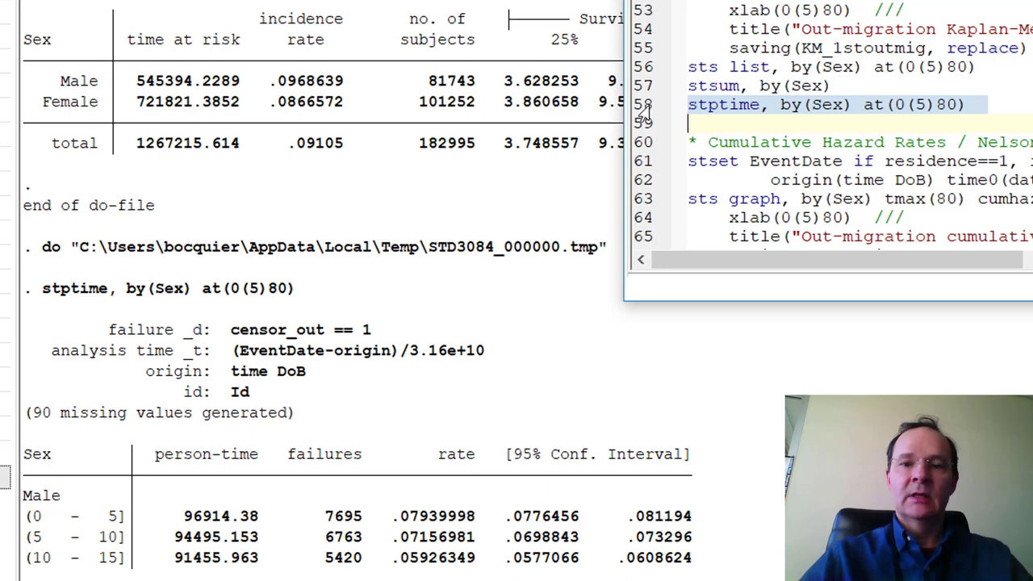
Scroll the Results window to view the full male stptime rate table.
{"action": "scroll", "scroll_direction": "down", "scroll_amount": 3}
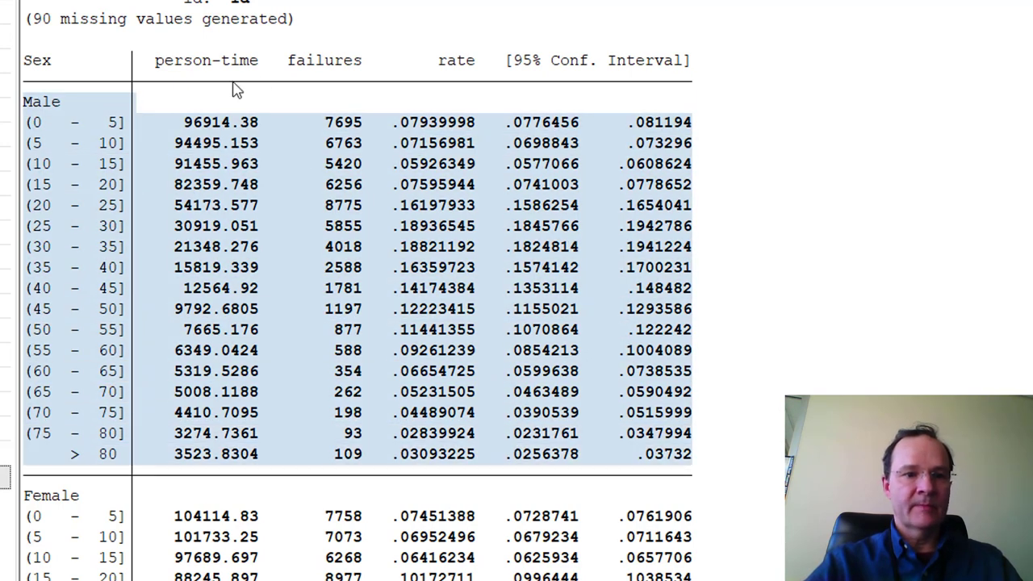
Highlight the person-time heading and the male rates for ages 0–5 and 20–55.
{"action": "double_click", "coordinate": [206, 60]}
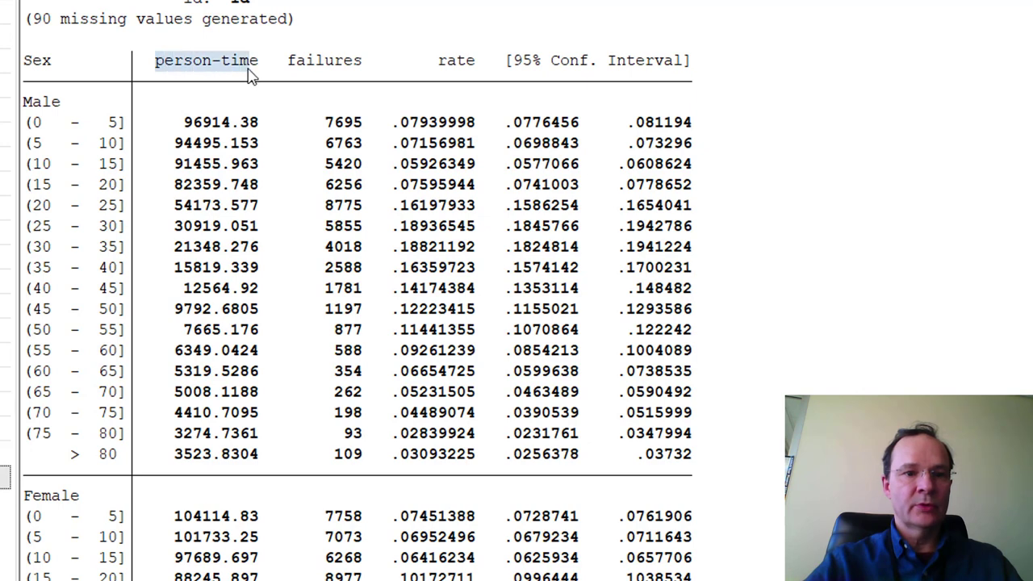
{"action": "mouse_move", "coordinate": [216, 117]}
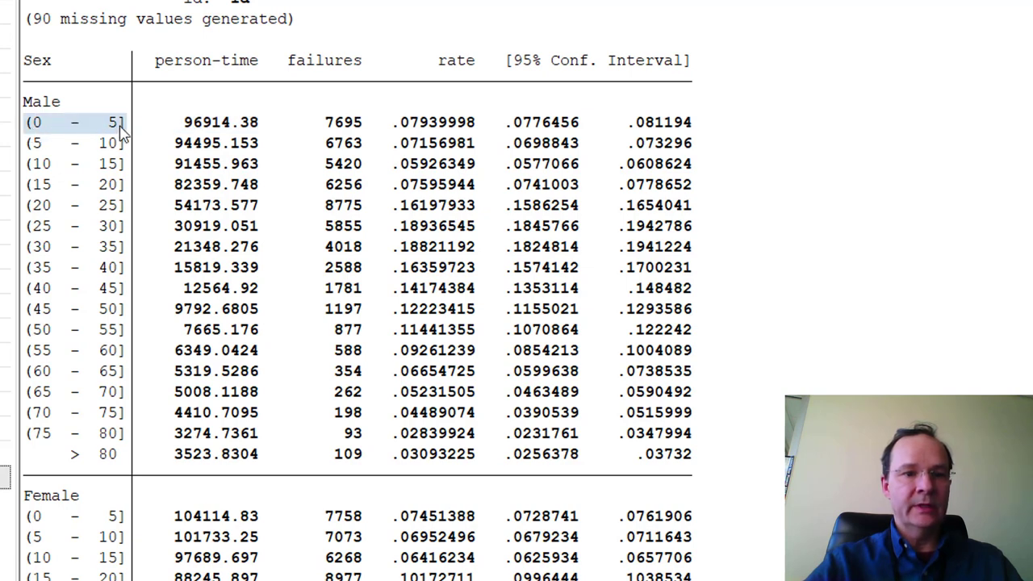
{"action": "mouse_move", "coordinate": [383, 103]}
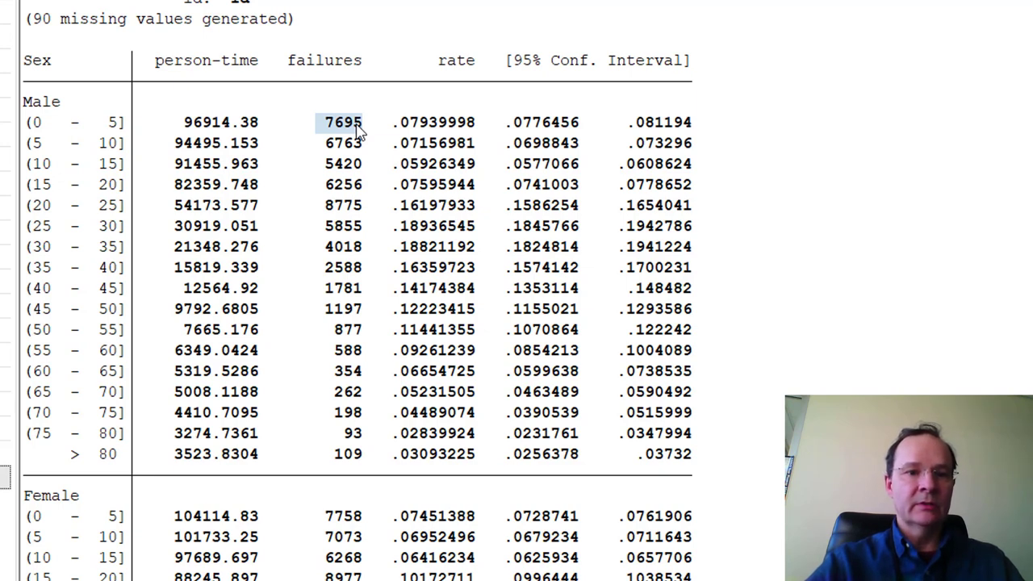
{"action": "mouse_move", "coordinate": [32, 138]}
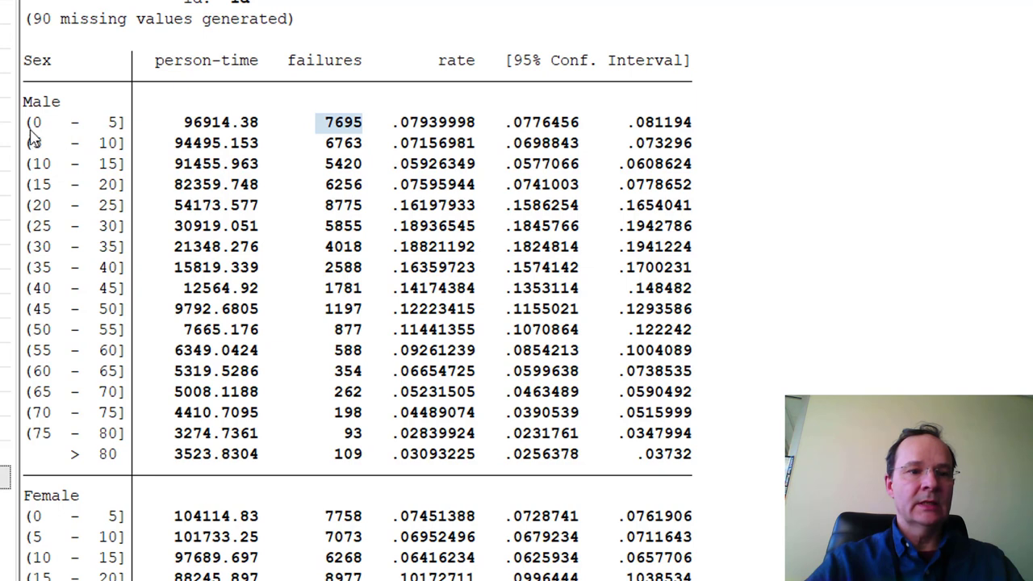
{"action": "left_click", "coordinate": [220, 122]}
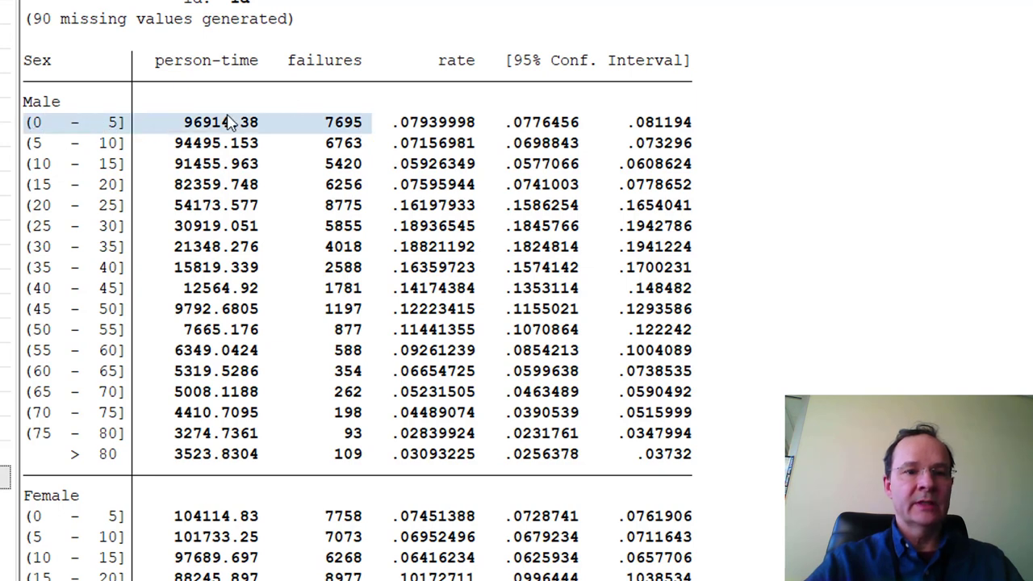
{"action": "mouse_move", "coordinate": [401, 133]}
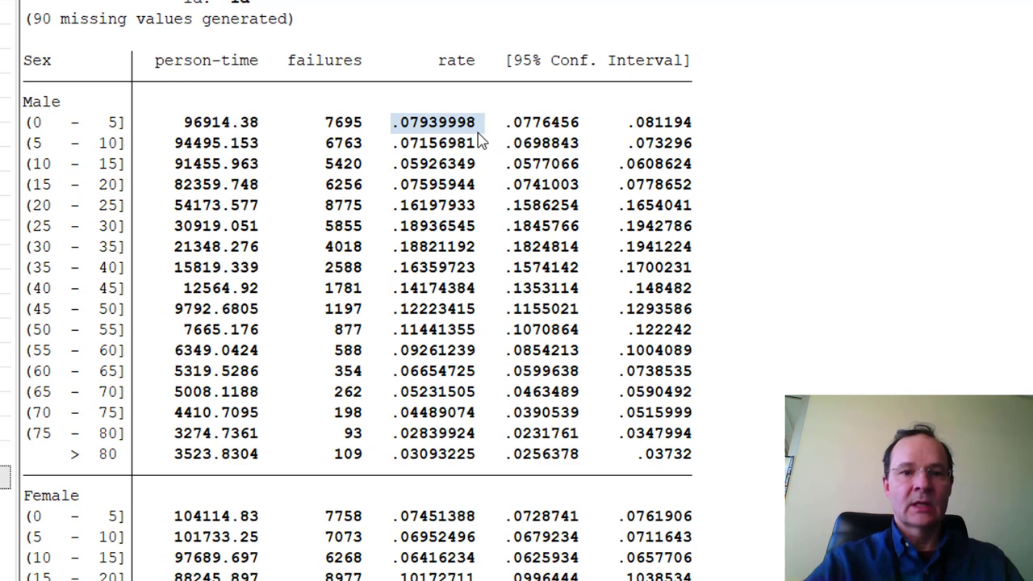
{"action": "mouse_move", "coordinate": [398, 135]}
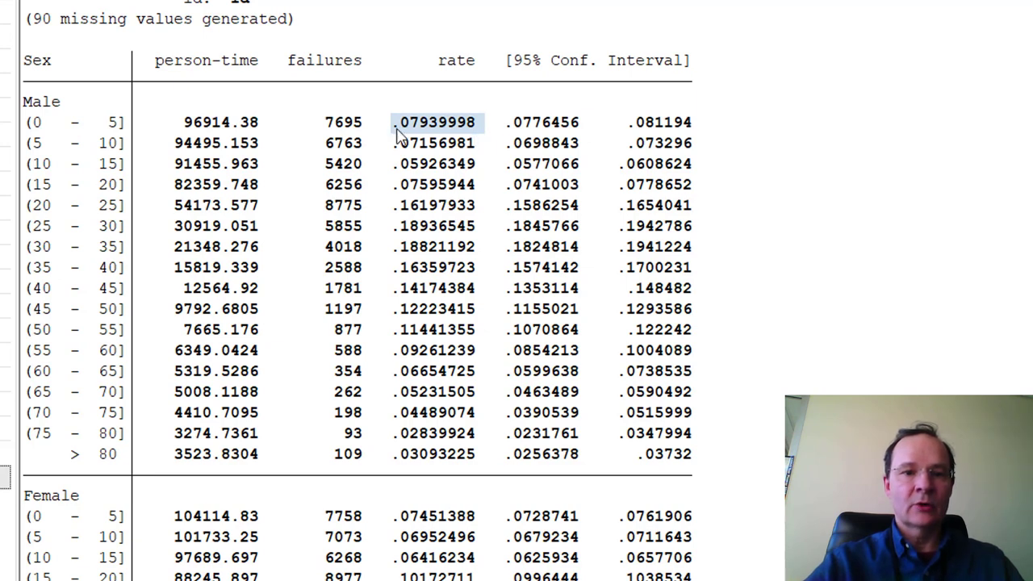
{"action": "left_click_drag", "start_coordinate": [435, 122], "coordinate": [541, 122]}
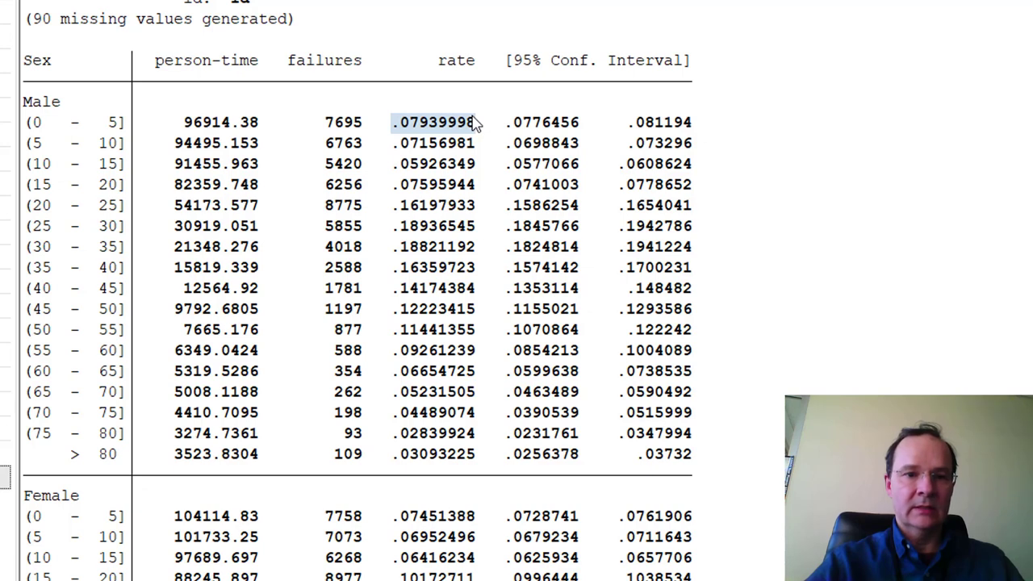
{"action": "mouse_move", "coordinate": [398, 133]}
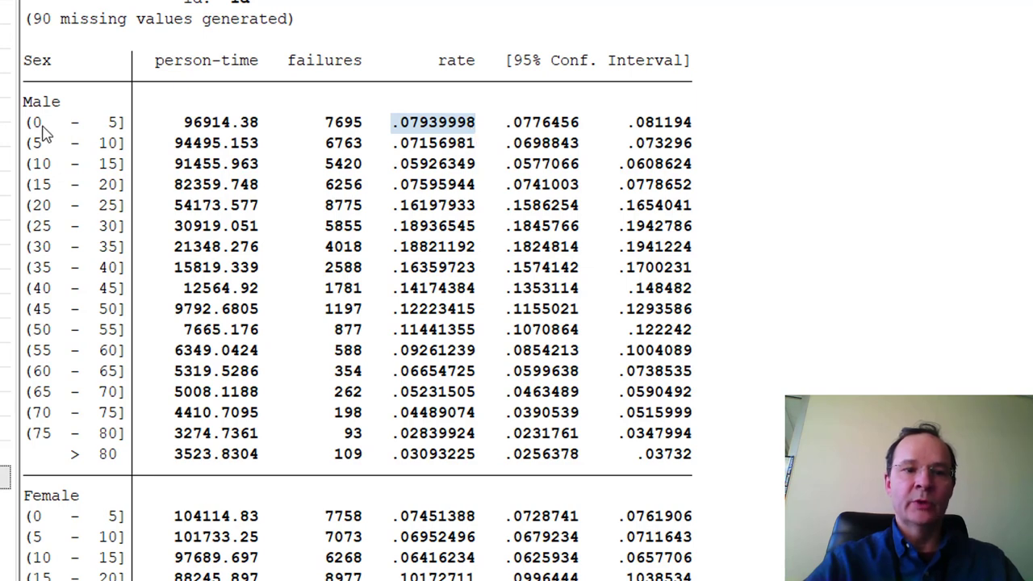
{"action": "mouse_move", "coordinate": [359, 133]}
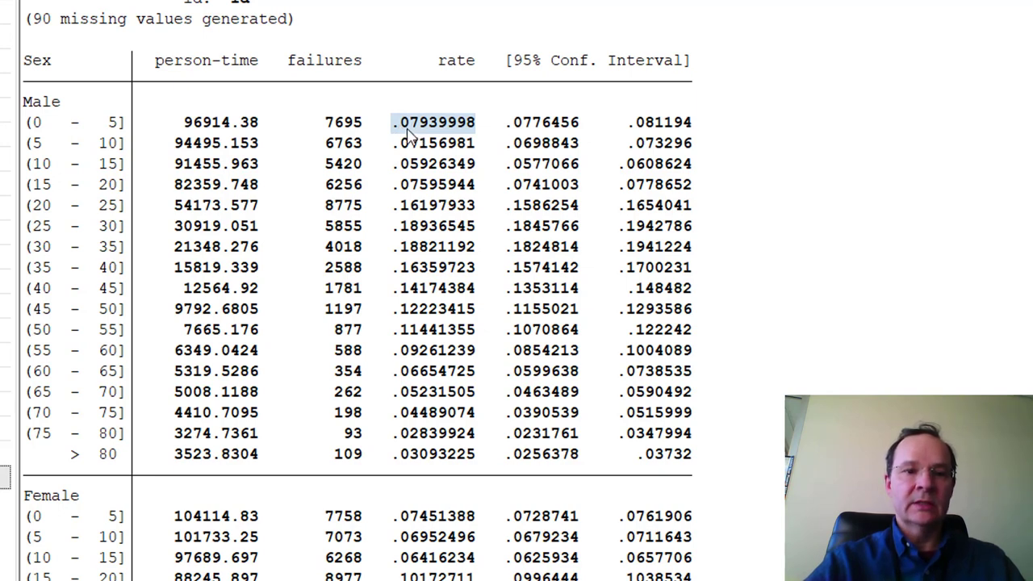
{"action": "mouse_move", "coordinate": [425, 138]}
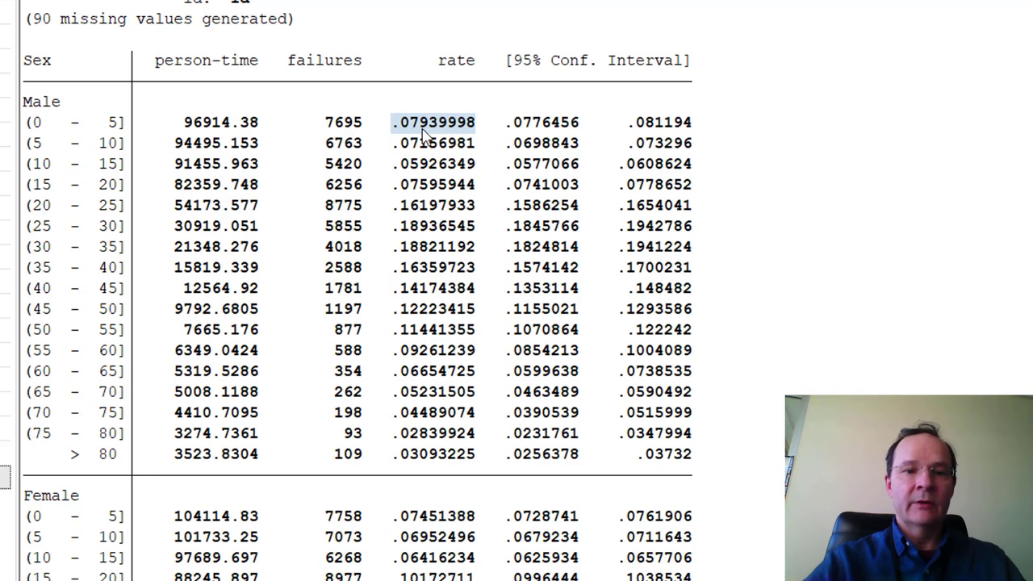
{"action": "mouse_move", "coordinate": [418, 135]}
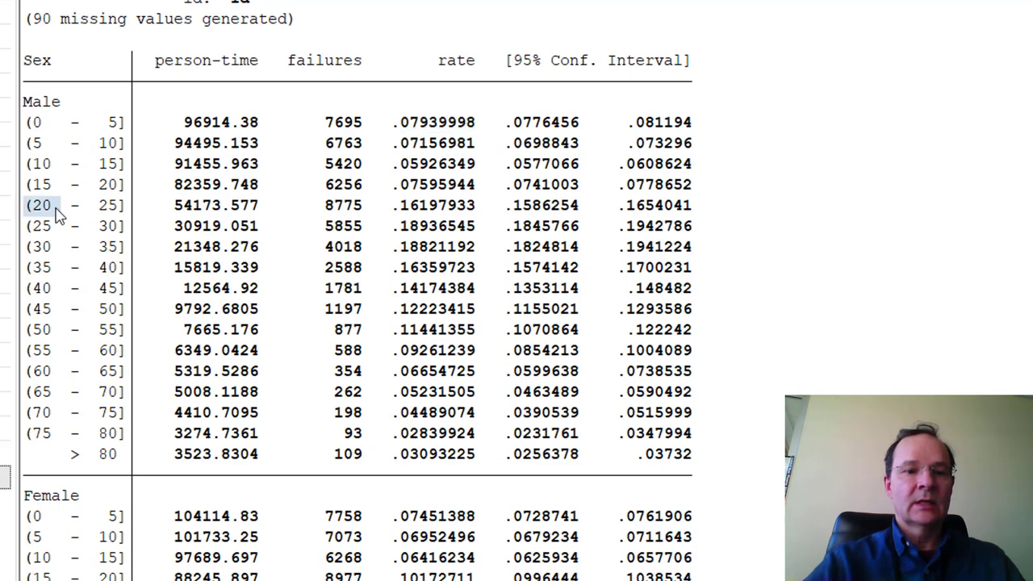
{"action": "left_click_drag", "start_coordinate": [40, 205], "coordinate": [234, 226]}
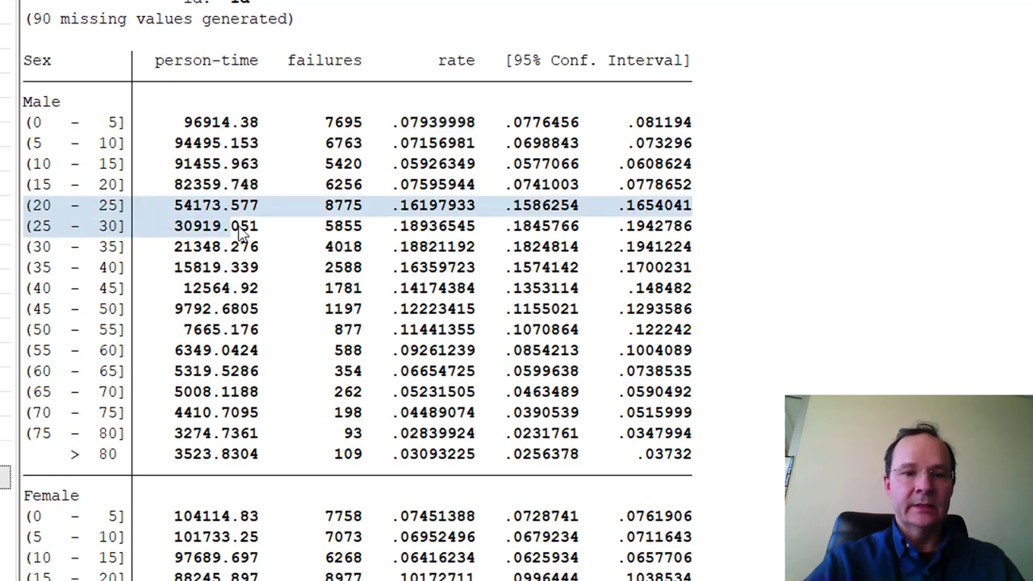
{"action": "left_click_drag", "start_coordinate": [242, 234], "coordinate": [532, 300]}
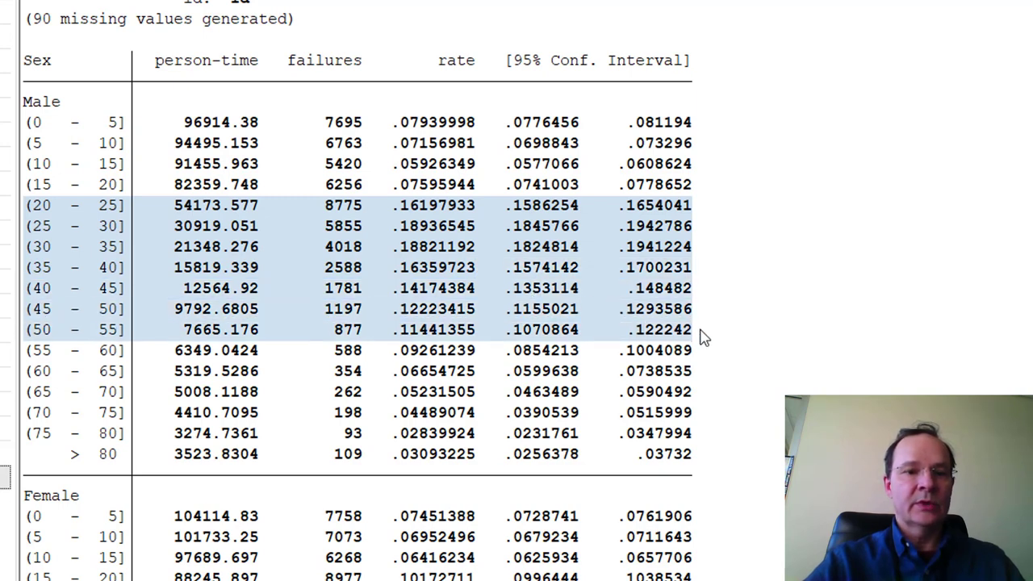
{"action": "mouse_move", "coordinate": [407, 260]}
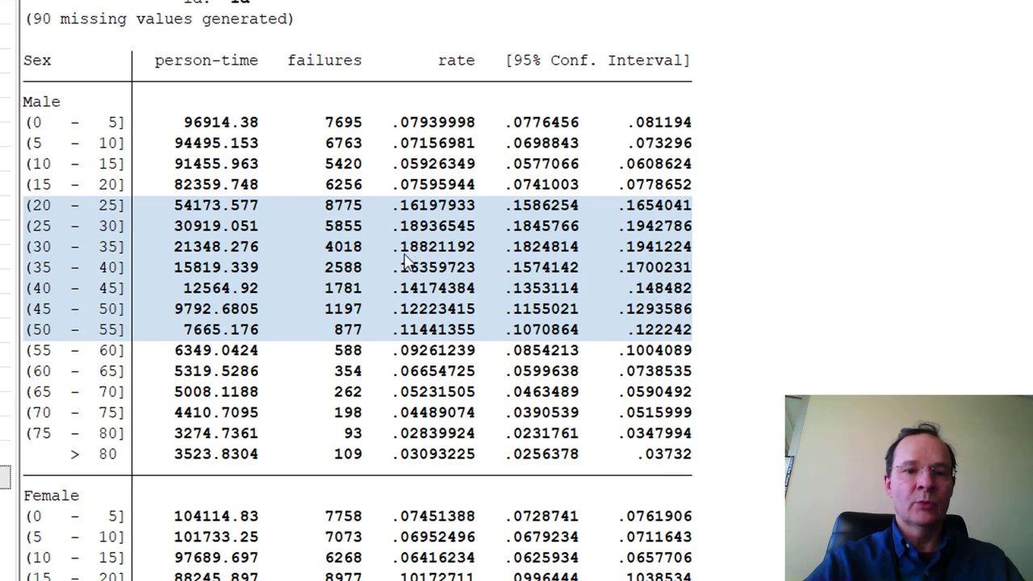
{"action": "mouse_move", "coordinate": [416, 258]}
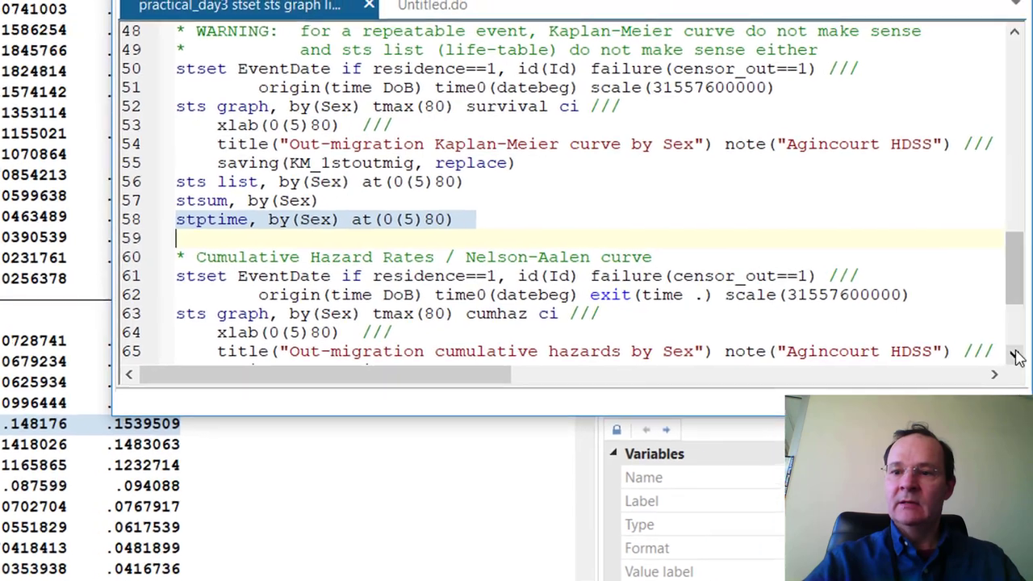
Scroll the do-file down to the Cumulative Hazard Rates section.
{"action": "scroll", "scroll_direction": "down", "scroll_amount": 3}
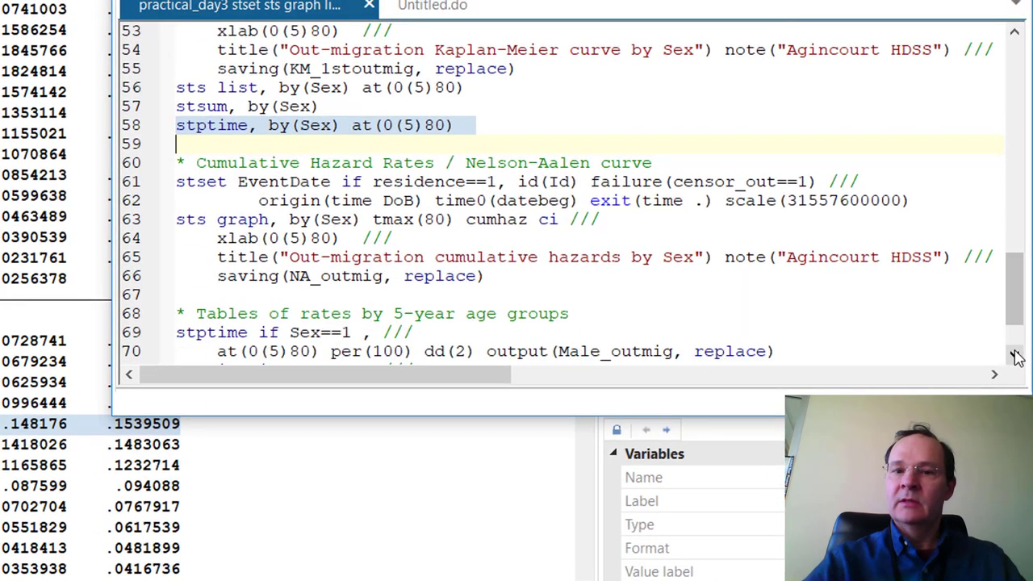
{"action": "scroll", "scroll_direction": "down", "scroll_amount": 3}
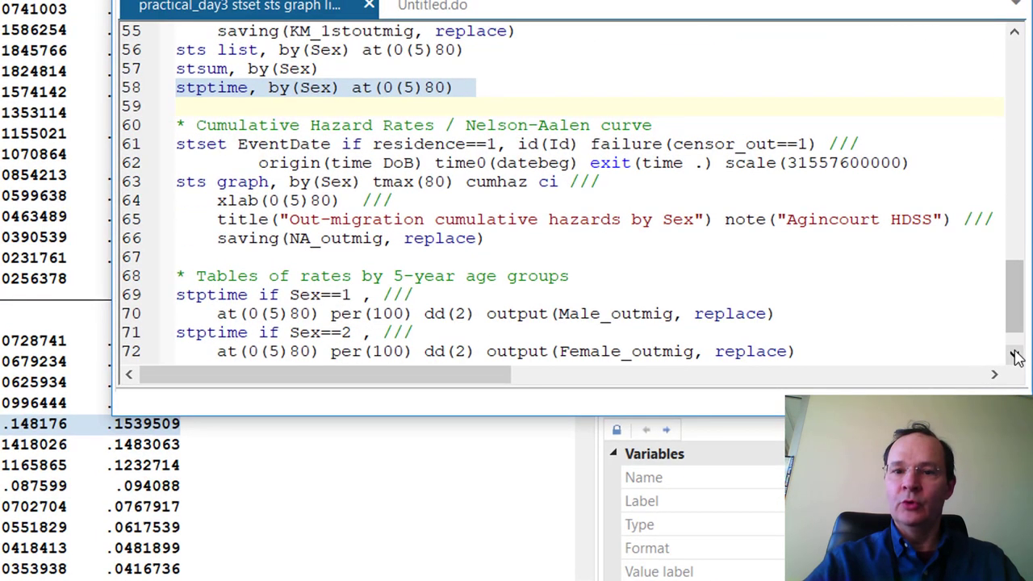
{"action": "scroll", "scroll_direction": "down", "scroll_amount": 3}
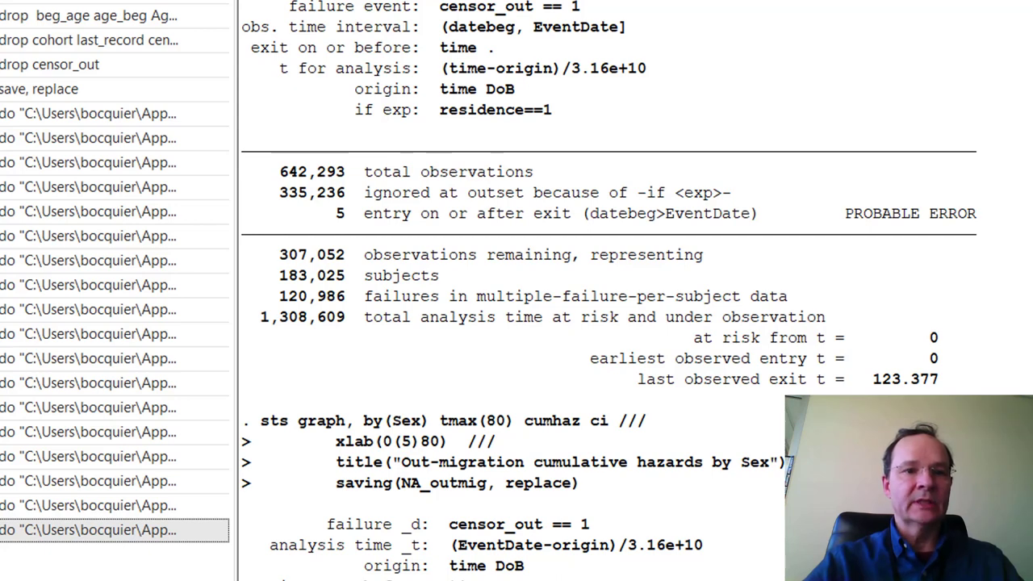
{"action": "mouse_move", "coordinate": [299, 316]}
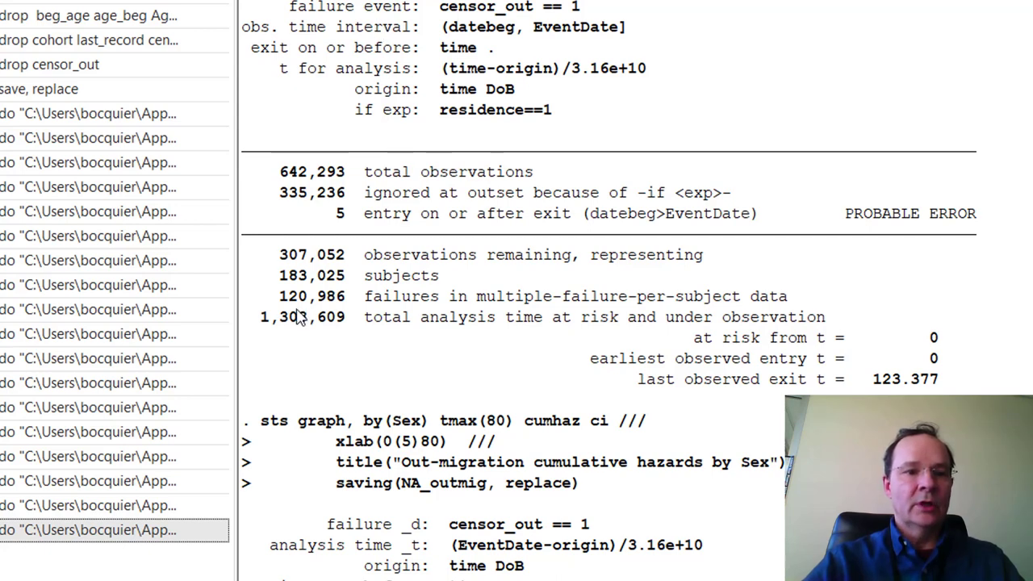
{"action": "mouse_move", "coordinate": [252, 304]}
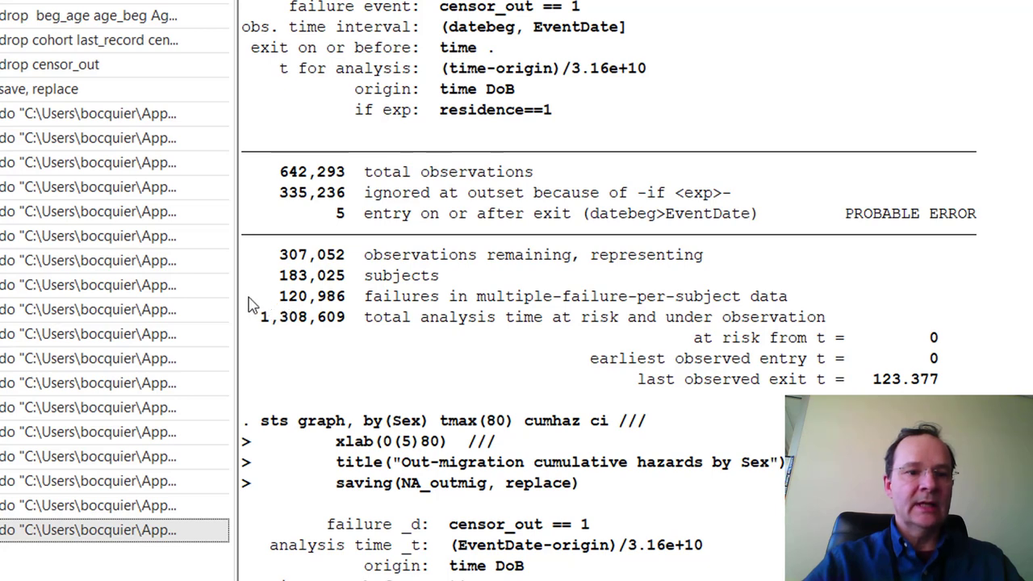
Highlight the cumulative hazard run's output lines in the Results window, including the NA_outmig.gph save message.
{"action": "double_click", "coordinate": [312, 296]}
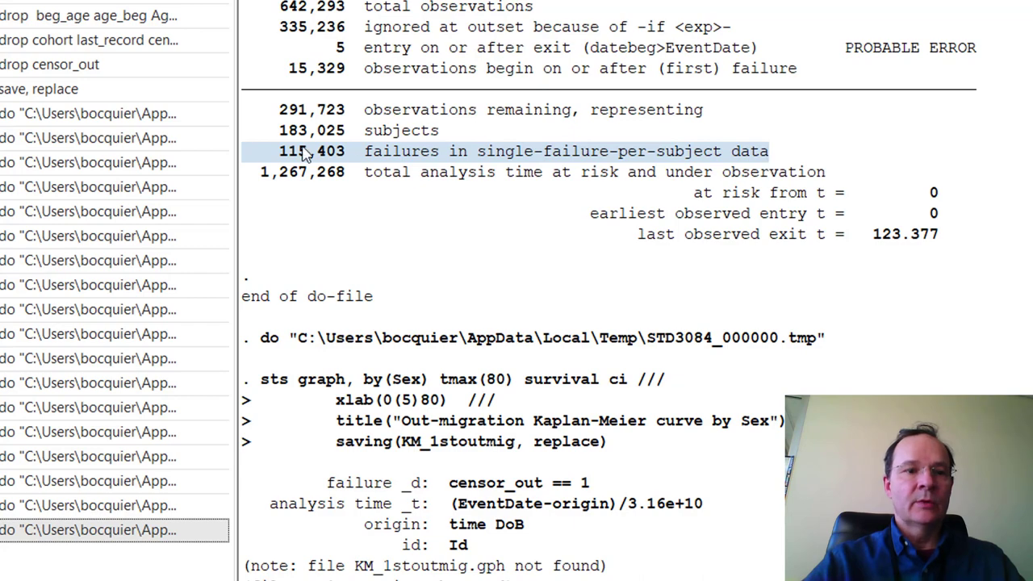
{"action": "mouse_move", "coordinate": [331, 162]}
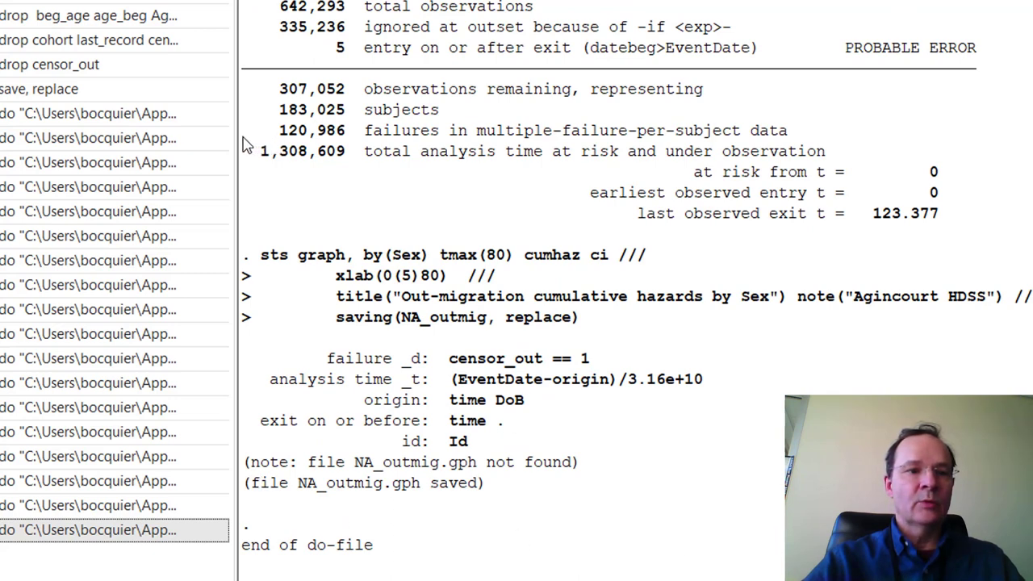
{"action": "left_click_drag", "start_coordinate": [258, 130], "coordinate": [824, 151]}
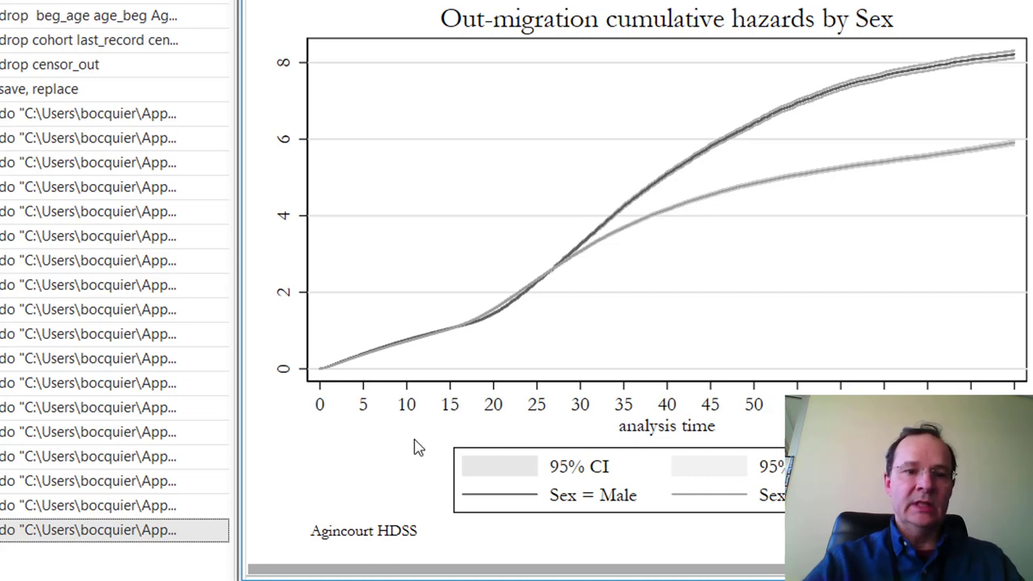
{"action": "mouse_move", "coordinate": [322, 375]}
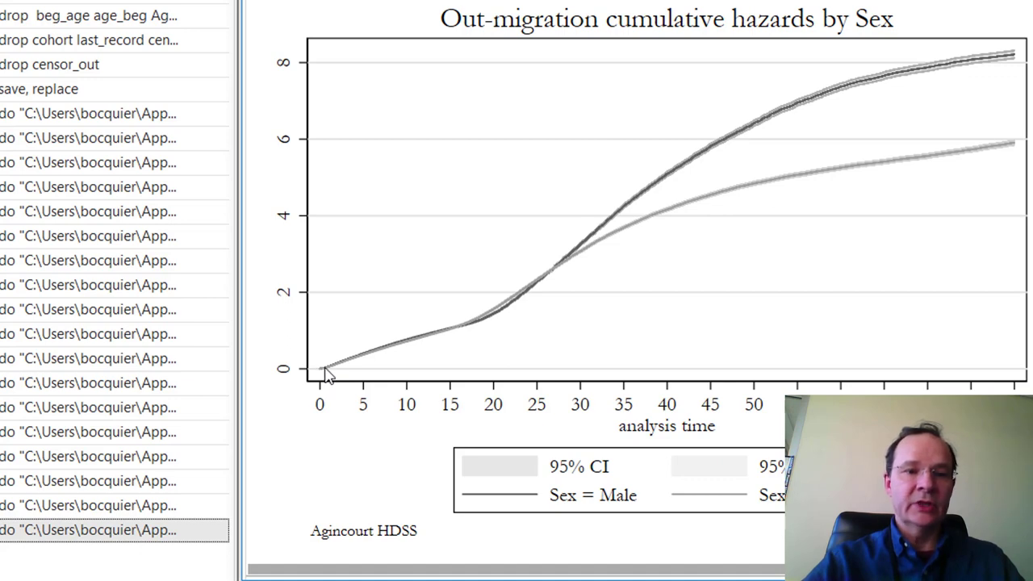
{"action": "mouse_move", "coordinate": [468, 335]}
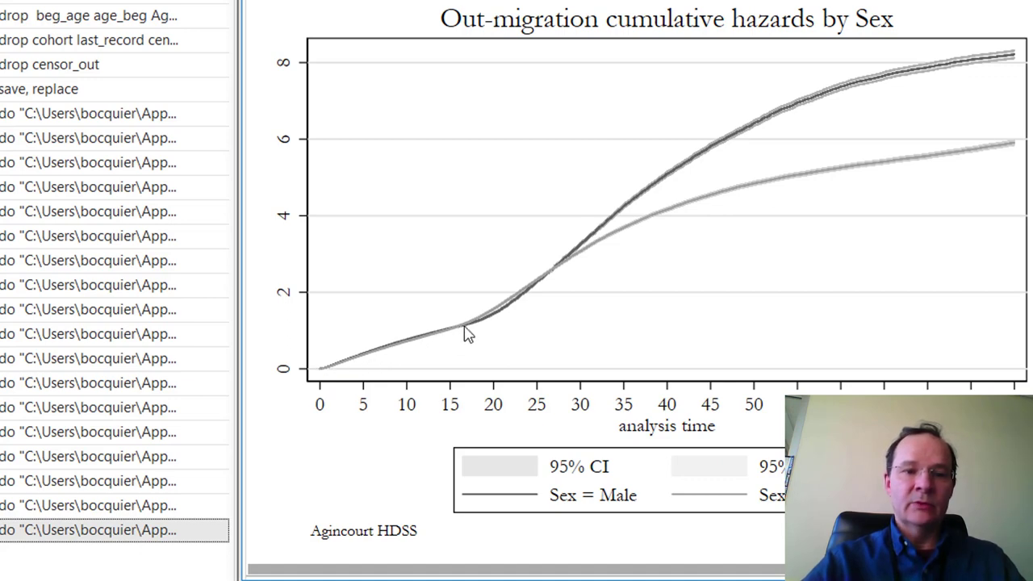
{"action": "mouse_move", "coordinate": [541, 295]}
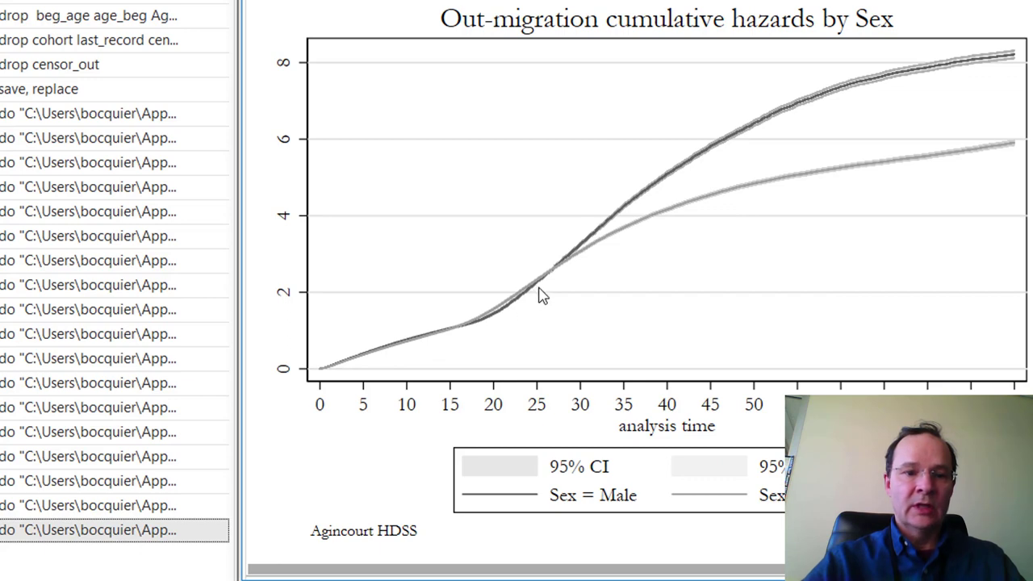
{"action": "mouse_move", "coordinate": [552, 283]}
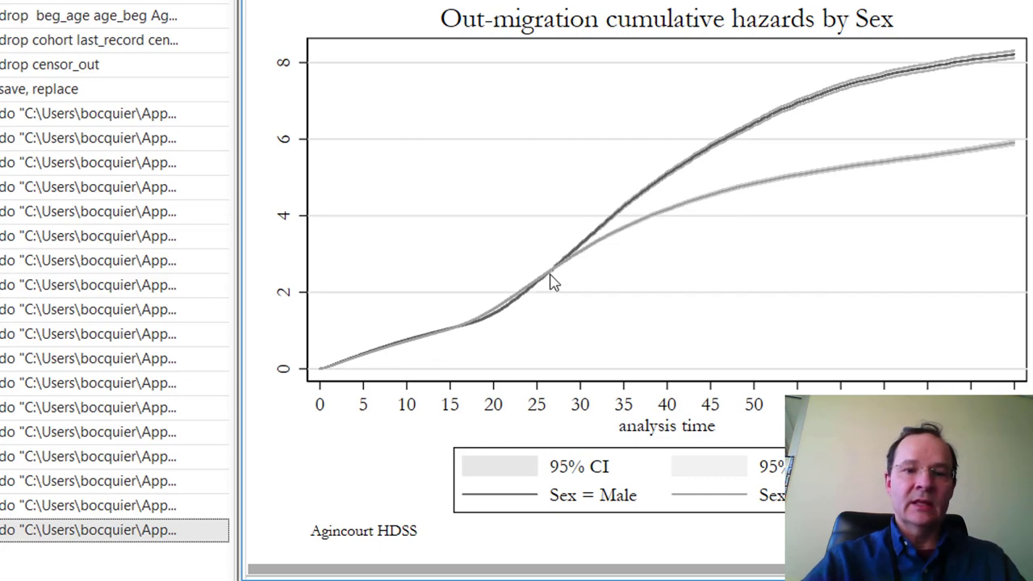
{"action": "mouse_move", "coordinate": [923, 167]}
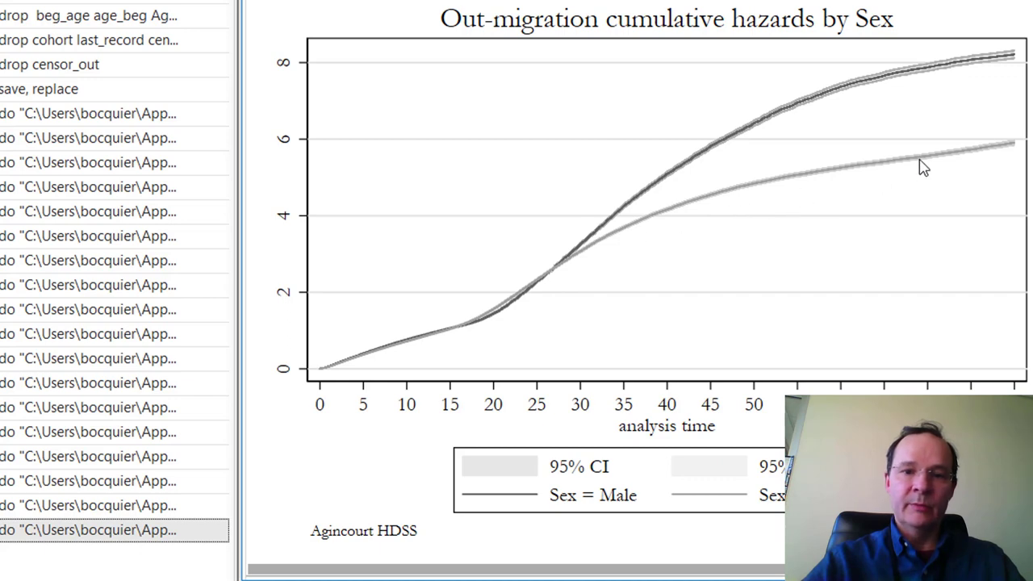
{"action": "mouse_move", "coordinate": [928, 79]}
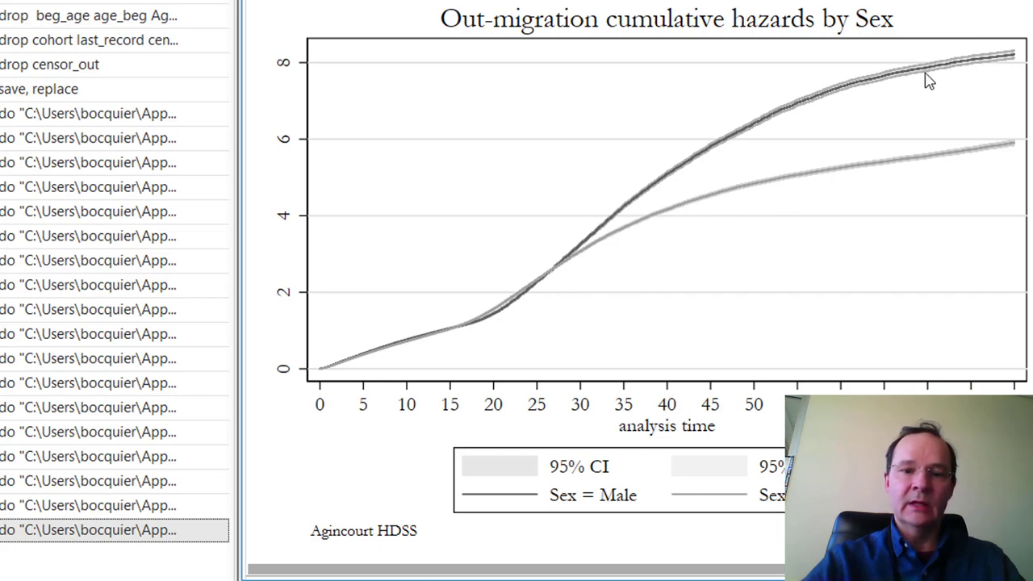
{"action": "mouse_move", "coordinate": [996, 65]}
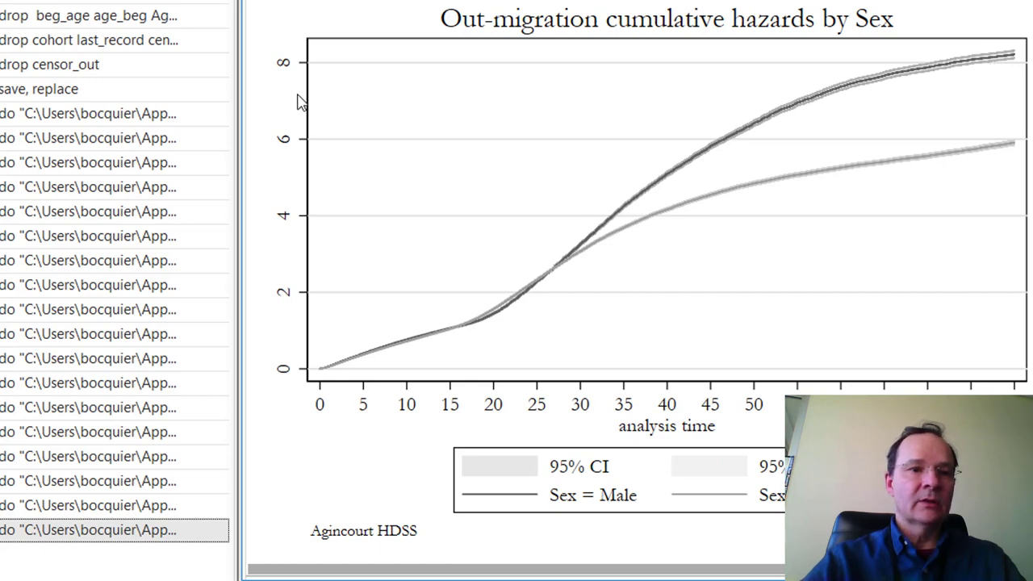
{"action": "mouse_move", "coordinate": [299, 246]}
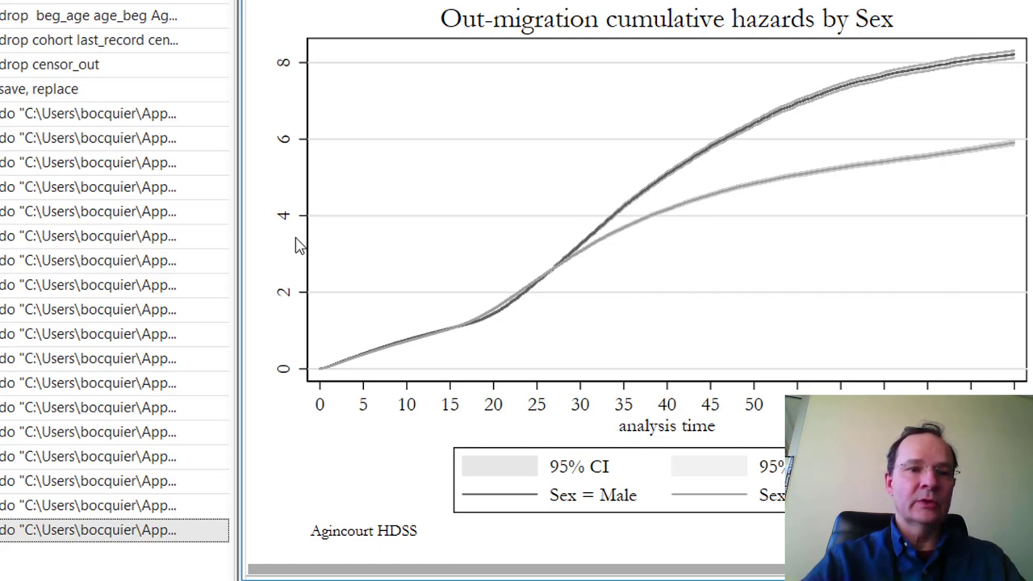
{"action": "mouse_move", "coordinate": [303, 75]}
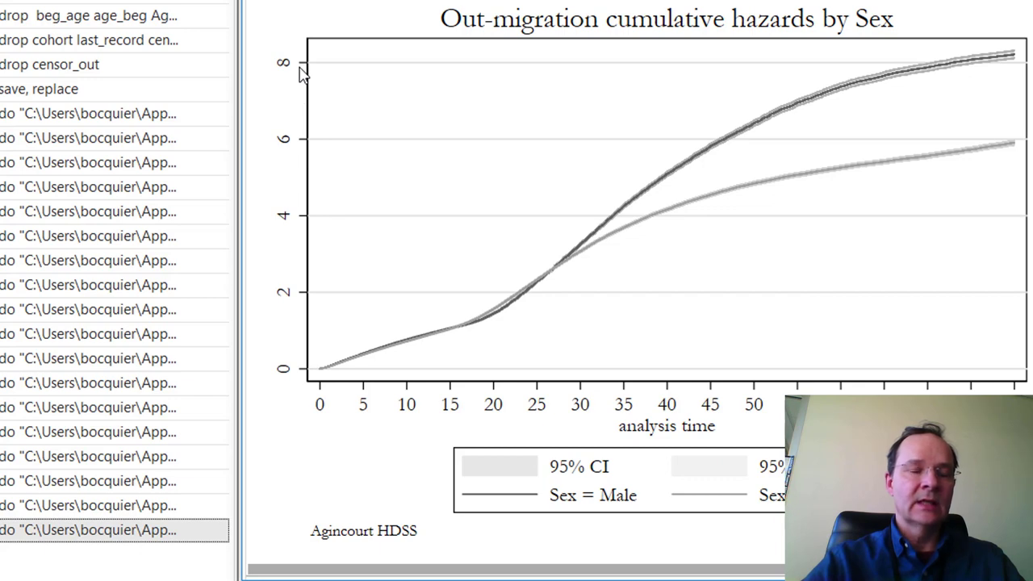
{"action": "mouse_move", "coordinate": [298, 357]}
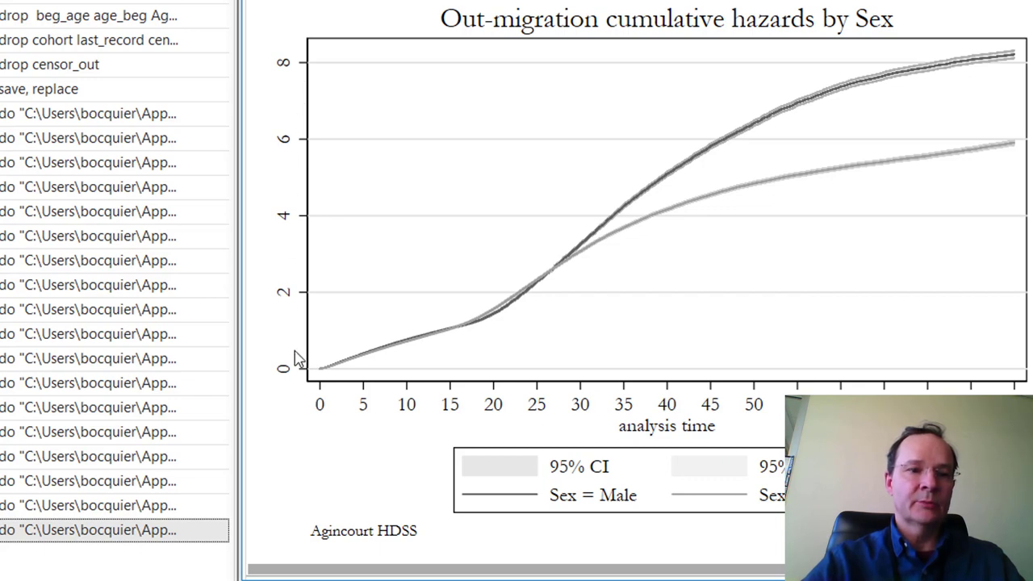
{"action": "mouse_move", "coordinate": [300, 337]}
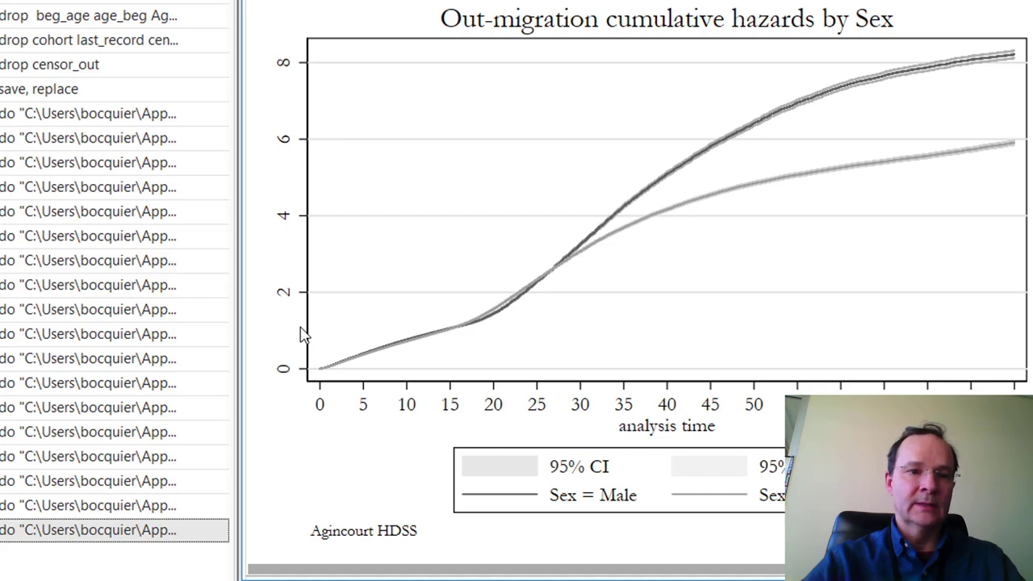
{"action": "mouse_move", "coordinate": [286, 85]}
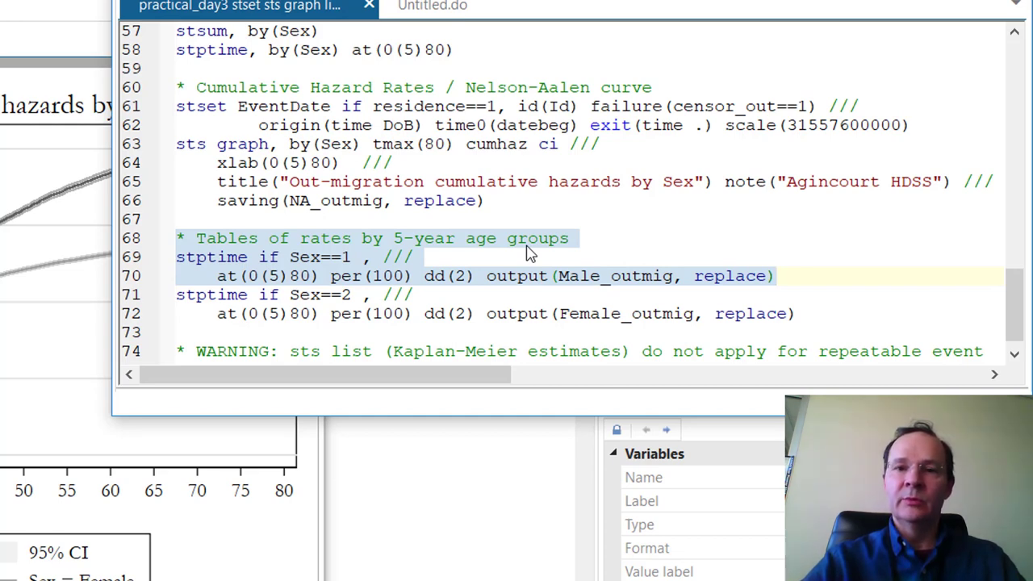
Mark the output(Male_outmig, replace) option in the male rate-table command.
{"action": "left_click", "coordinate": [775, 276]}
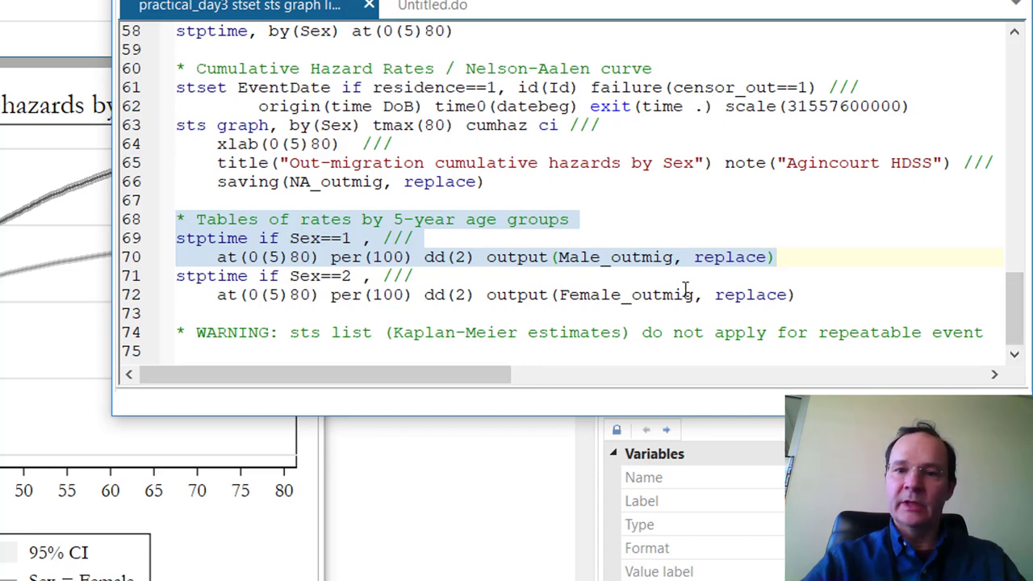
{"action": "left_click", "coordinate": [577, 256]}
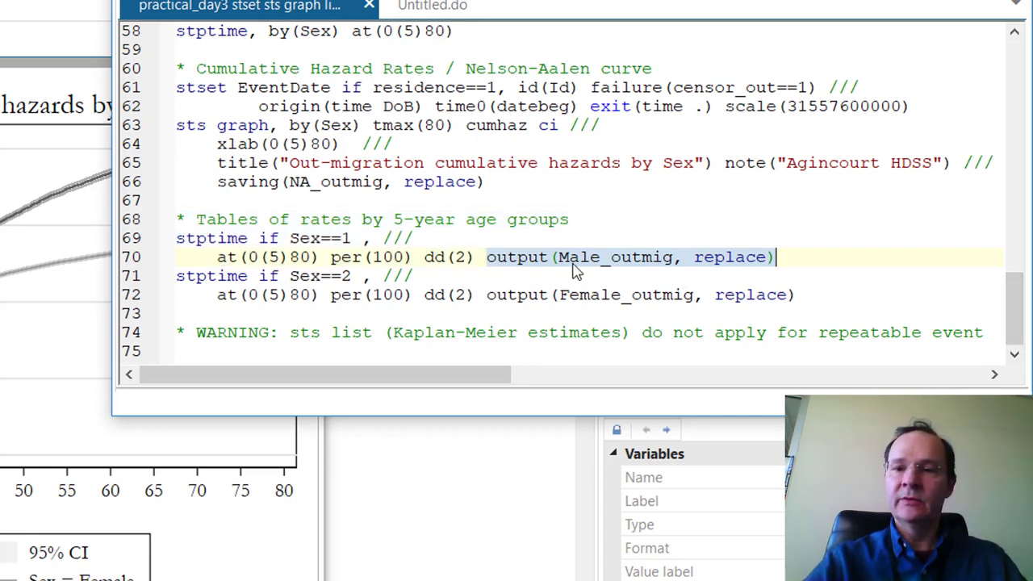